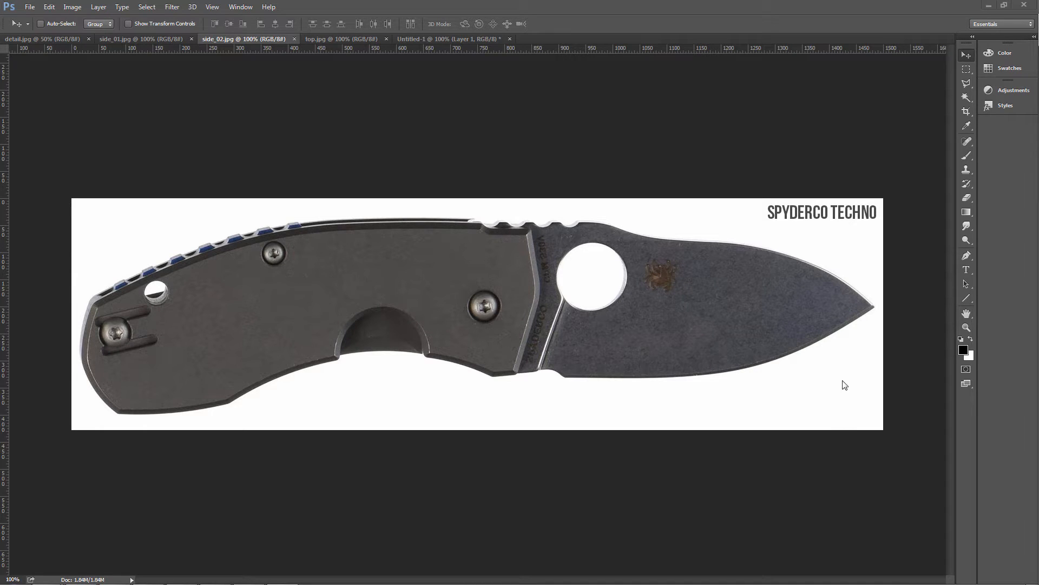
mouse_move(832, 221)
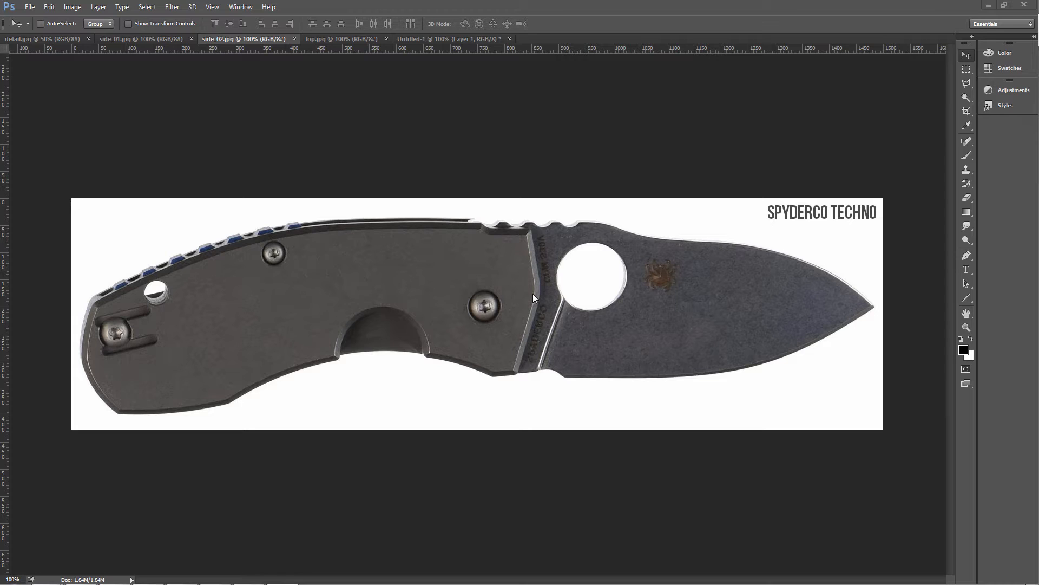
mouse_move(293, 326)
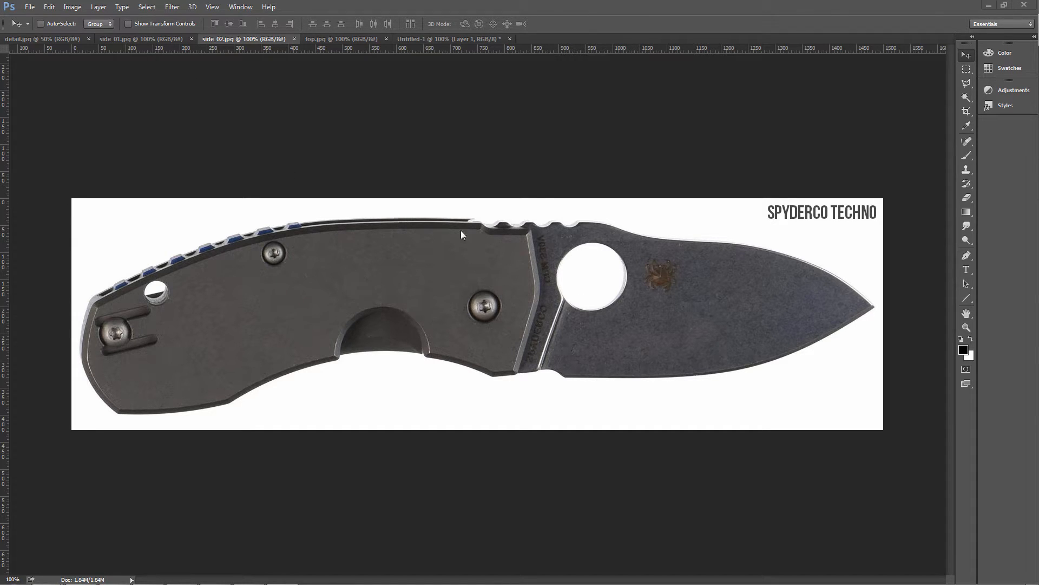
Flip between the labelled side-view and clip-side reference photos, ending on the clip side
left_click(119, 39)
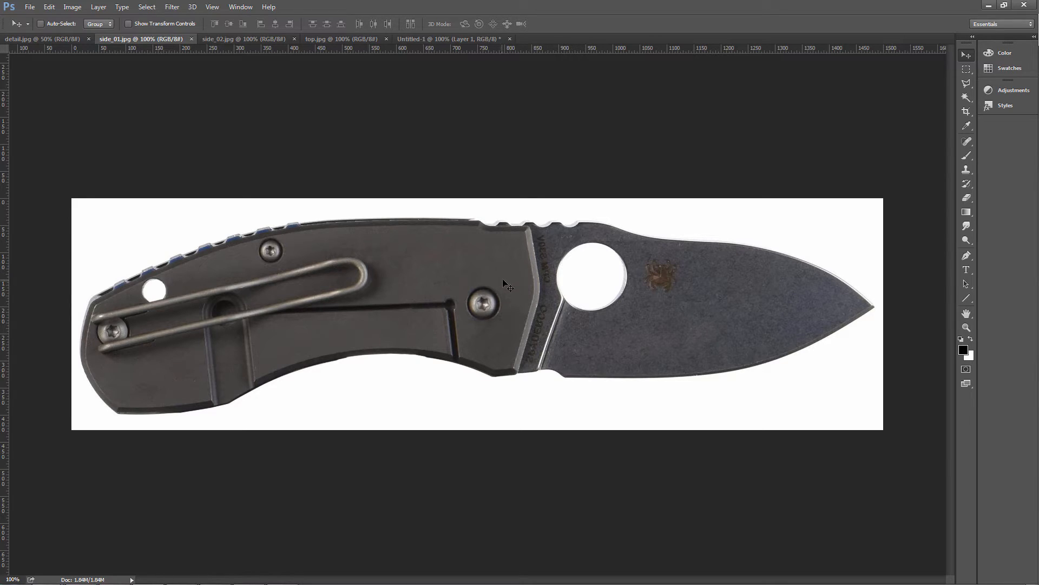
mouse_move(429, 280)
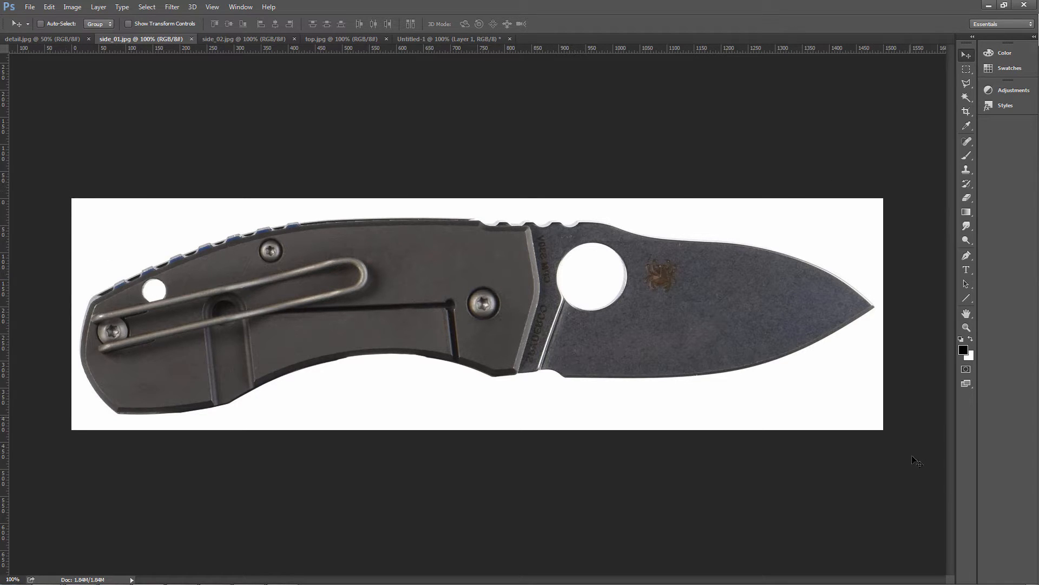
mouse_move(31, 186)
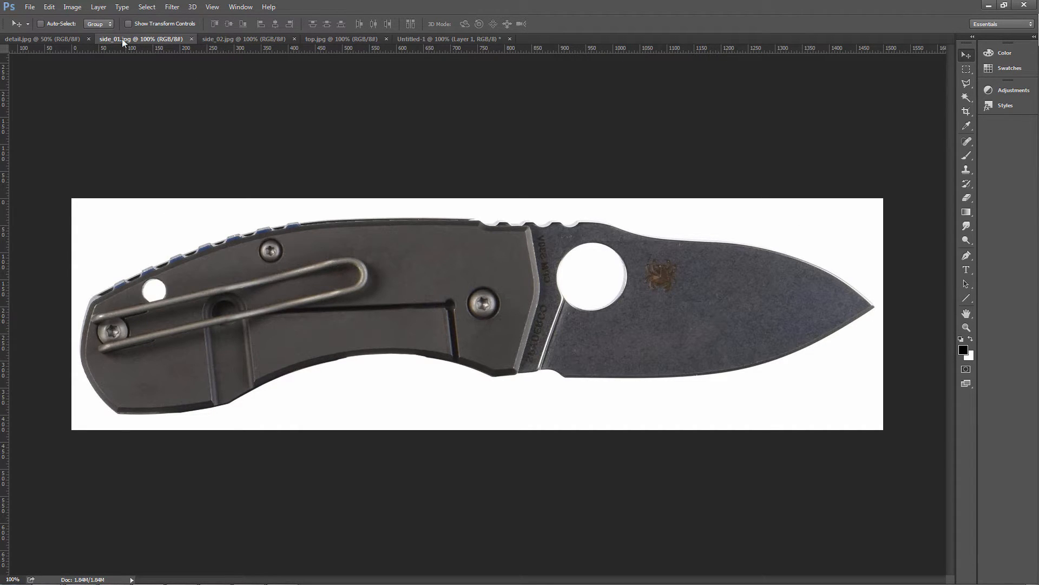
left_click(237, 39)
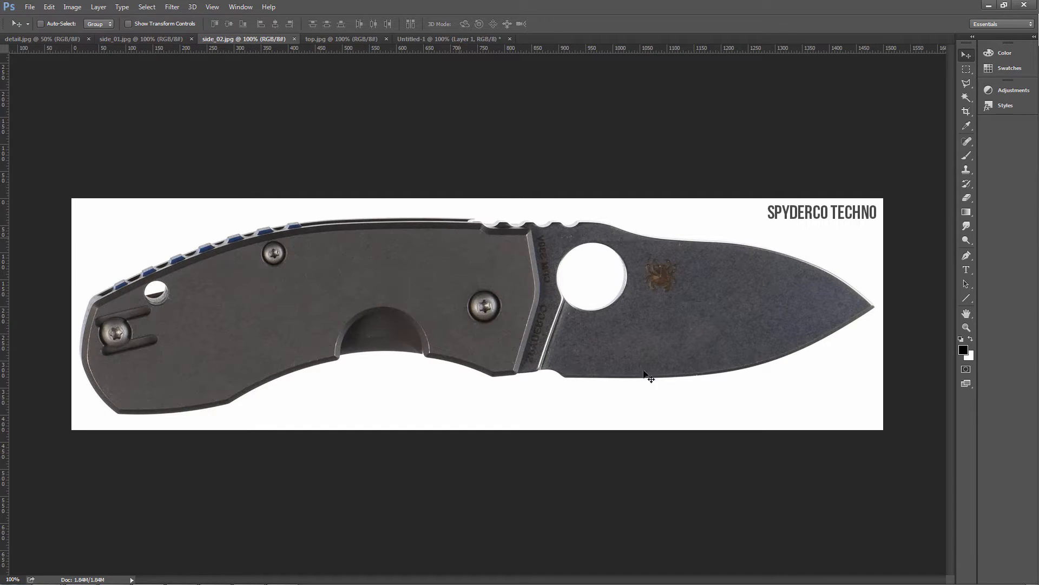
left_click(140, 39)
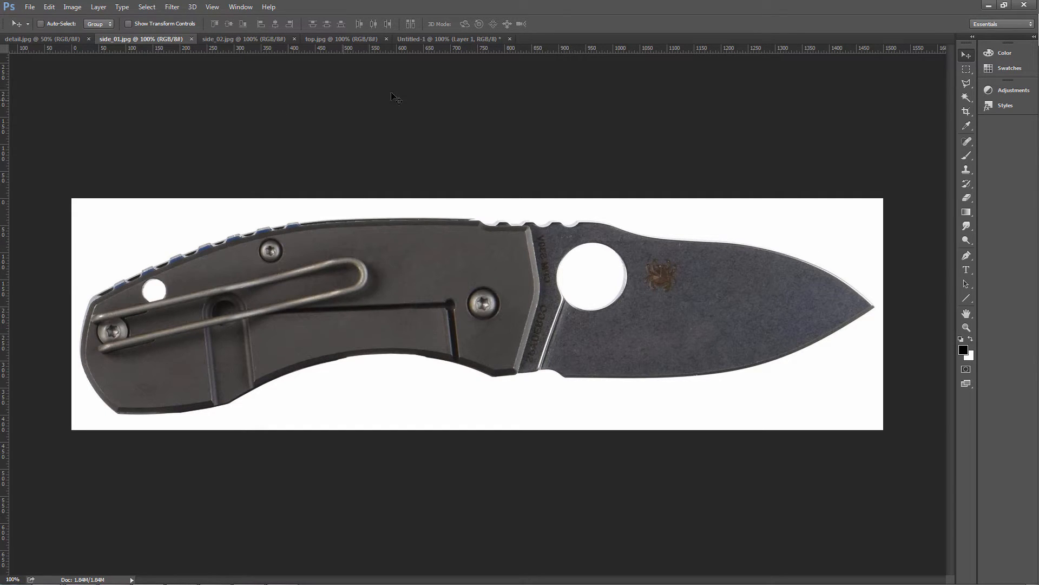
left_click(332, 39)
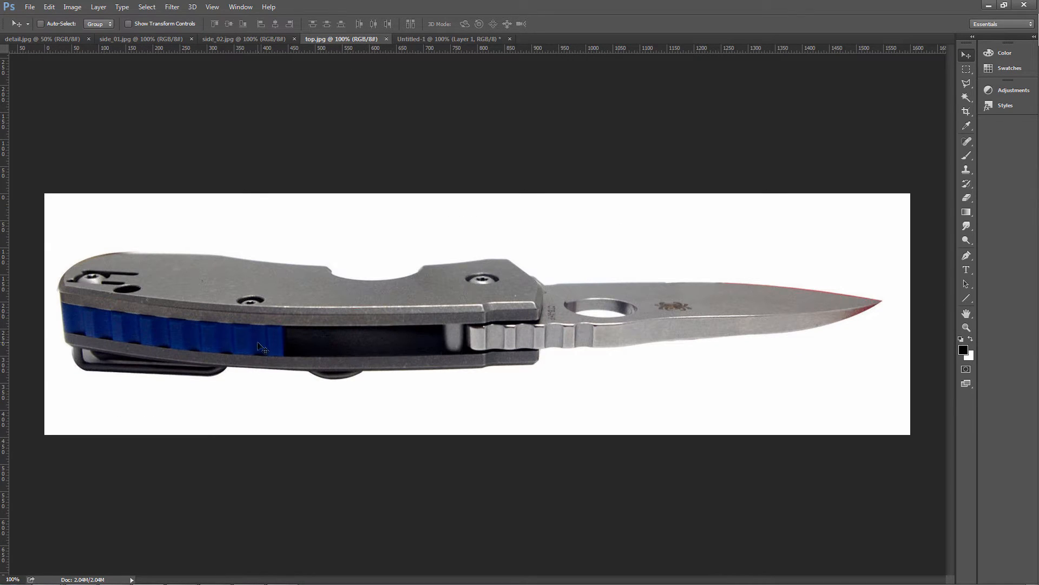
mouse_move(101, 325)
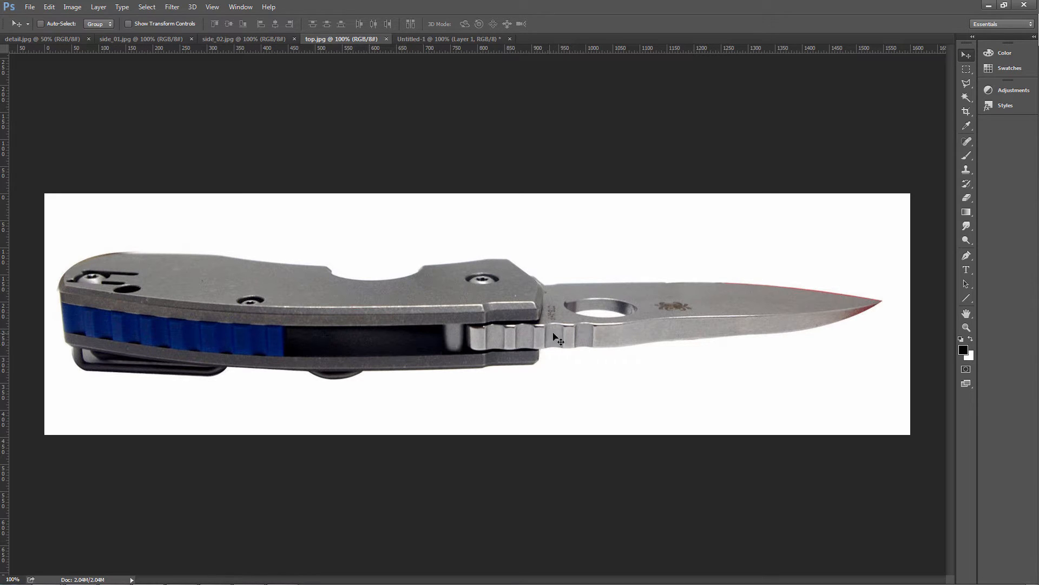
mouse_move(824, 319)
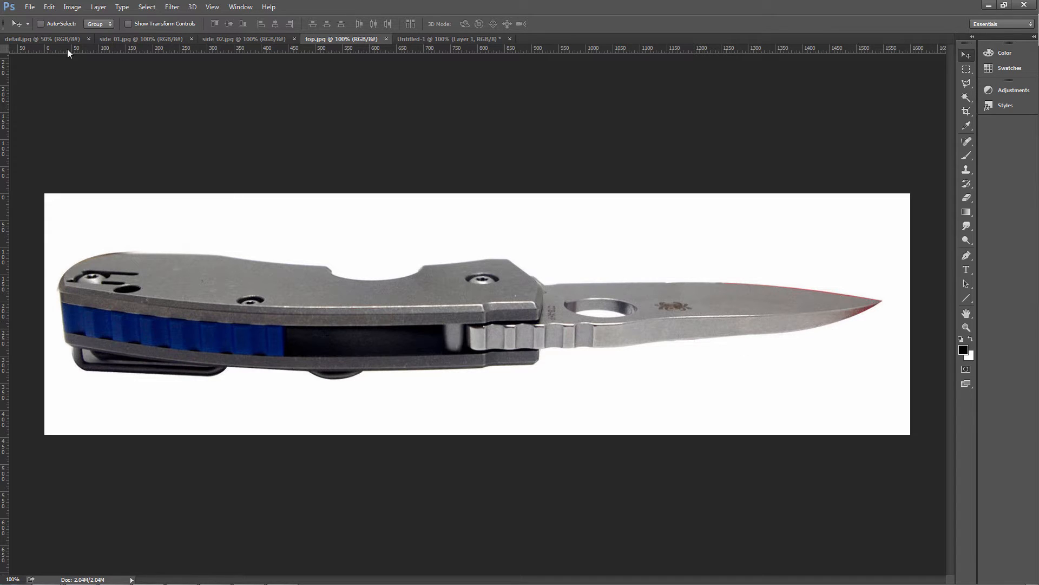
left_click(41, 39)
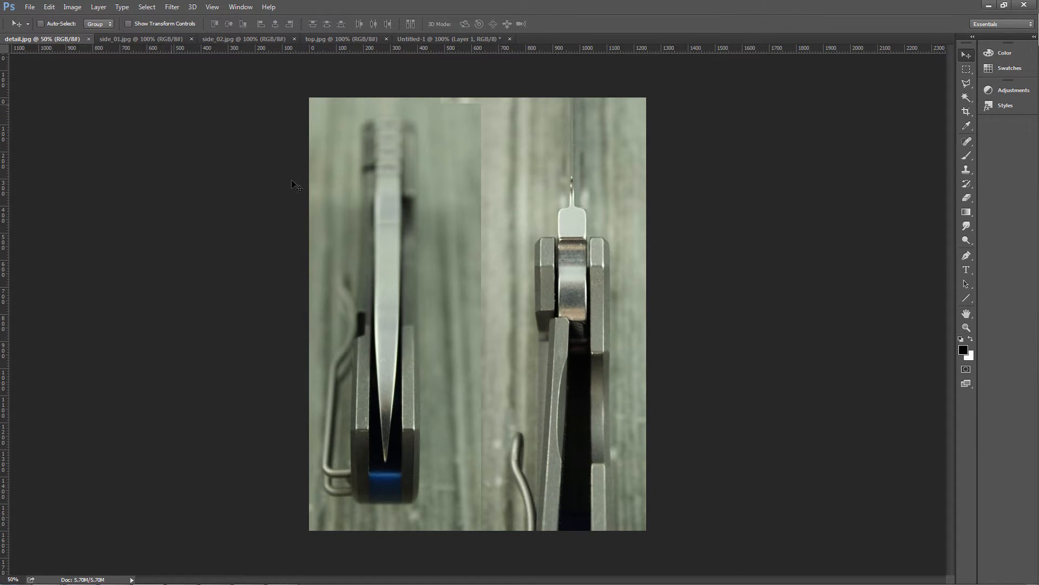
mouse_move(563, 351)
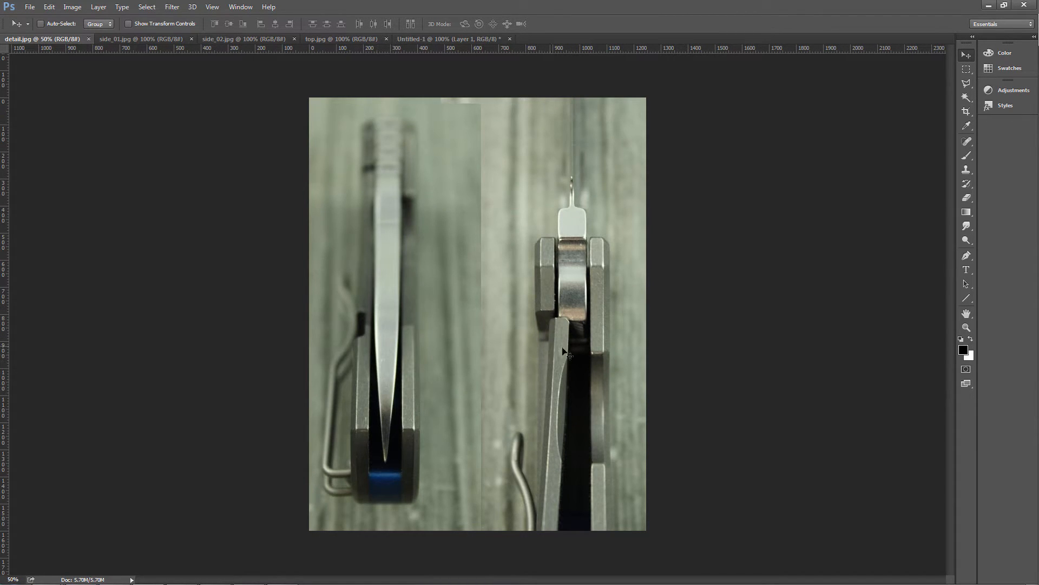
mouse_move(81, 81)
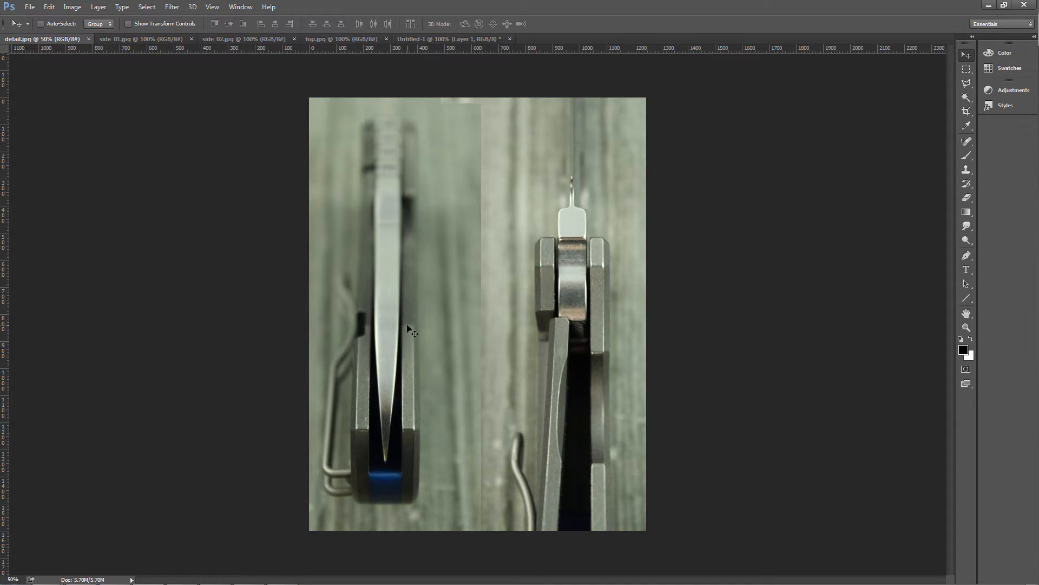
mouse_move(383, 315)
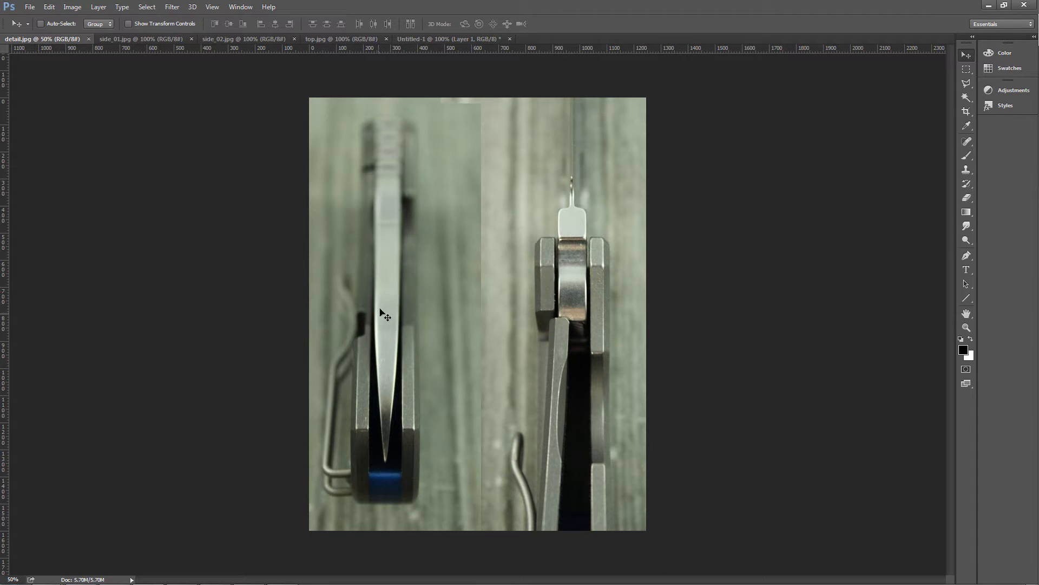
mouse_move(581, 200)
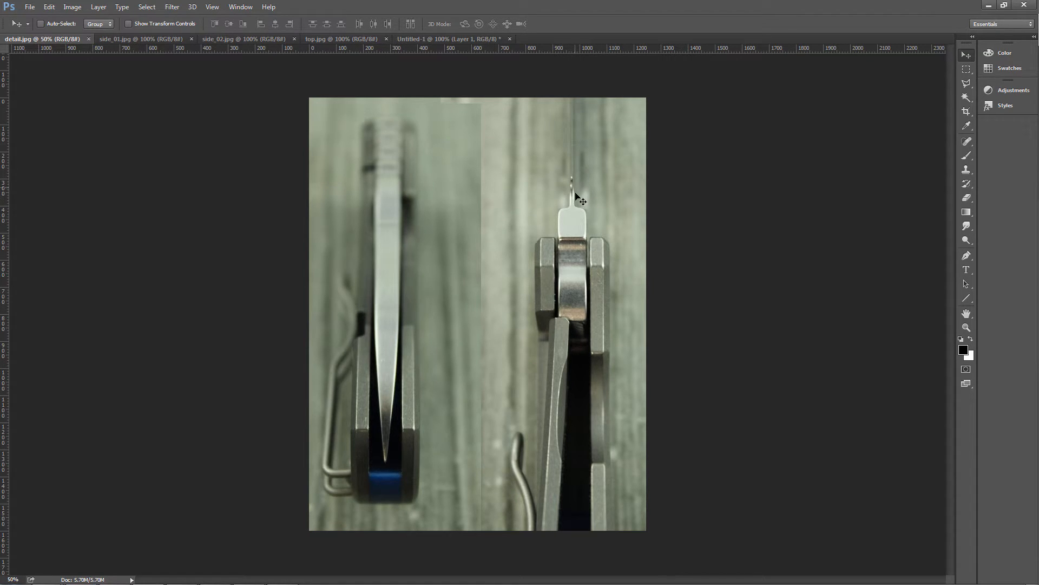
mouse_move(556, 434)
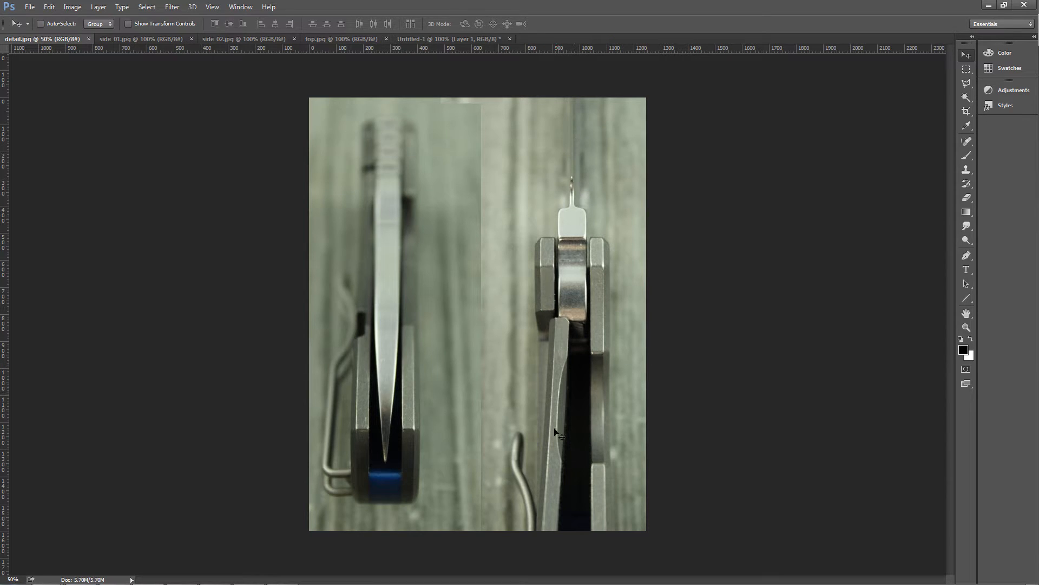
mouse_move(571, 172)
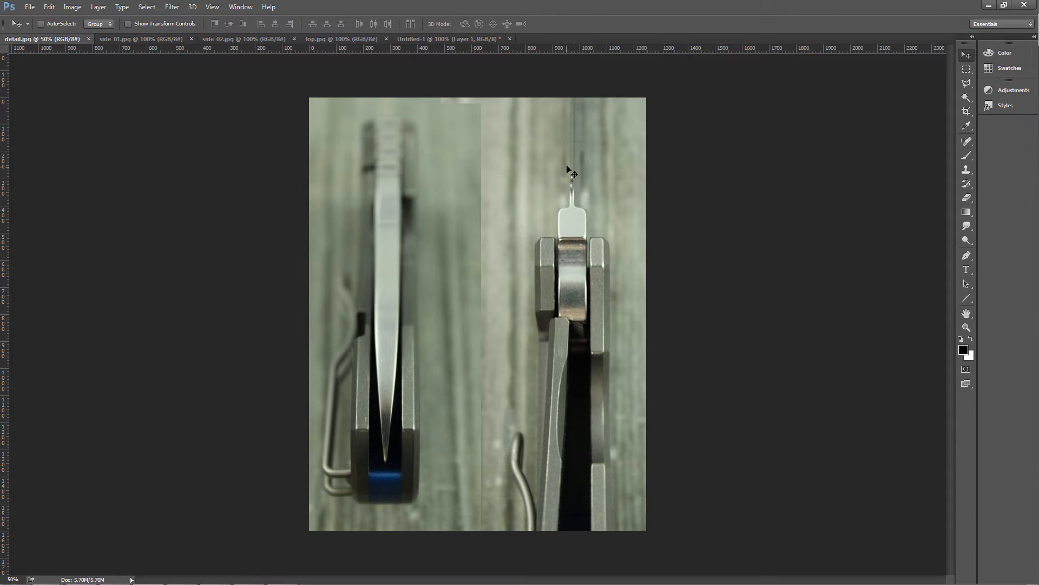
mouse_move(531, 352)
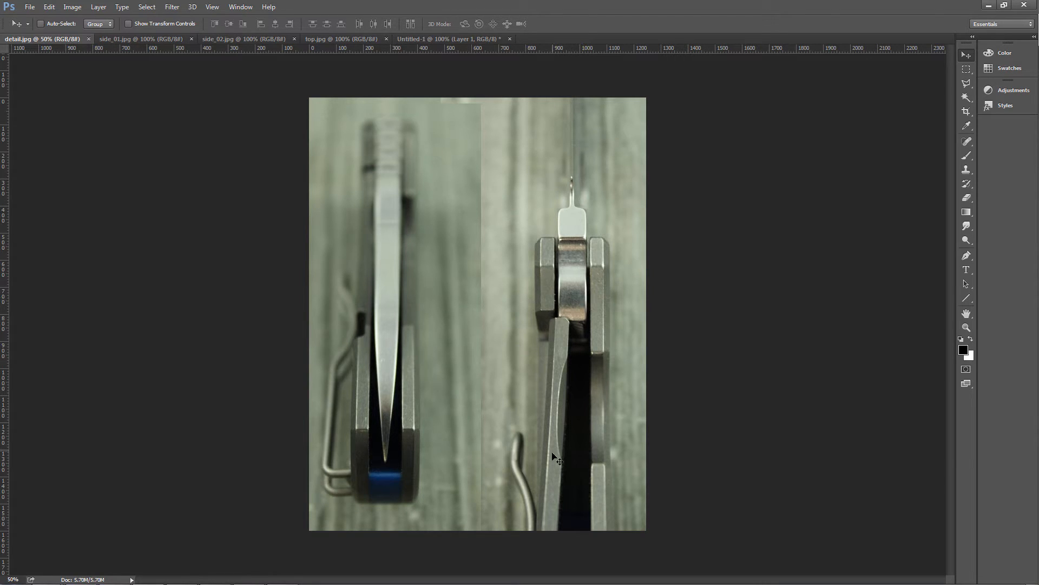
mouse_move(544, 513)
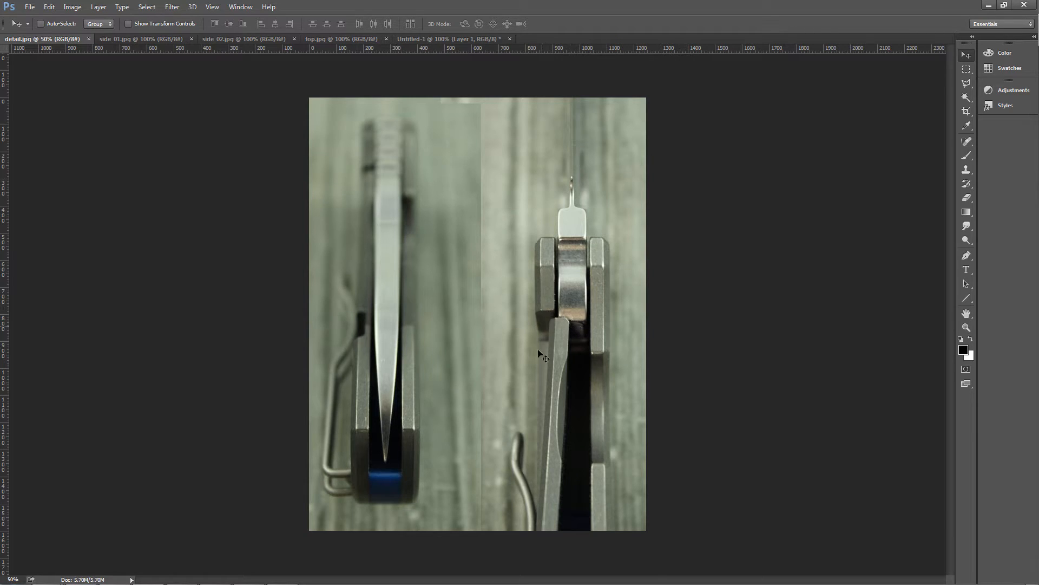
mouse_move(579, 332)
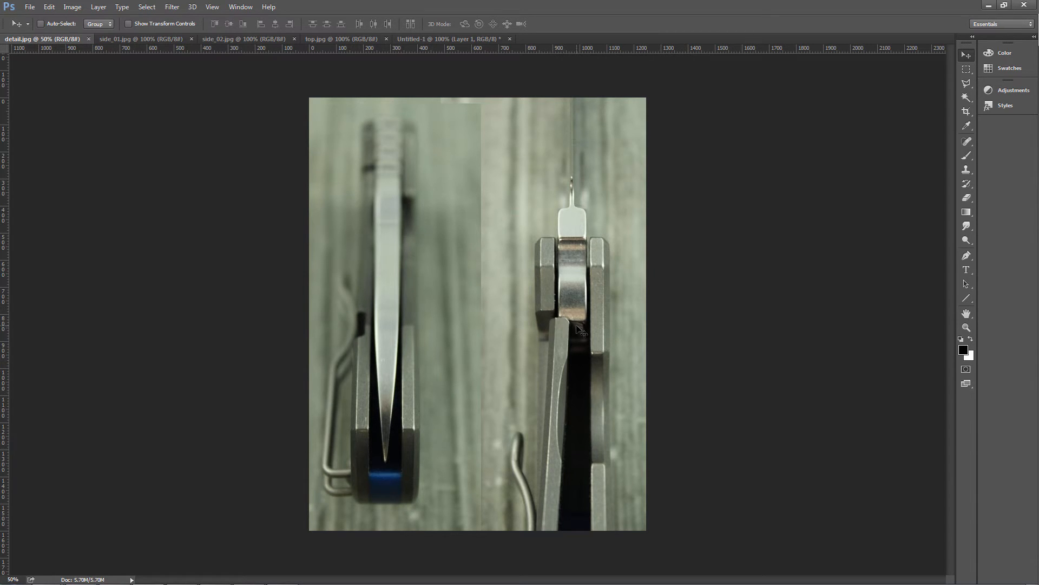
mouse_move(603, 317)
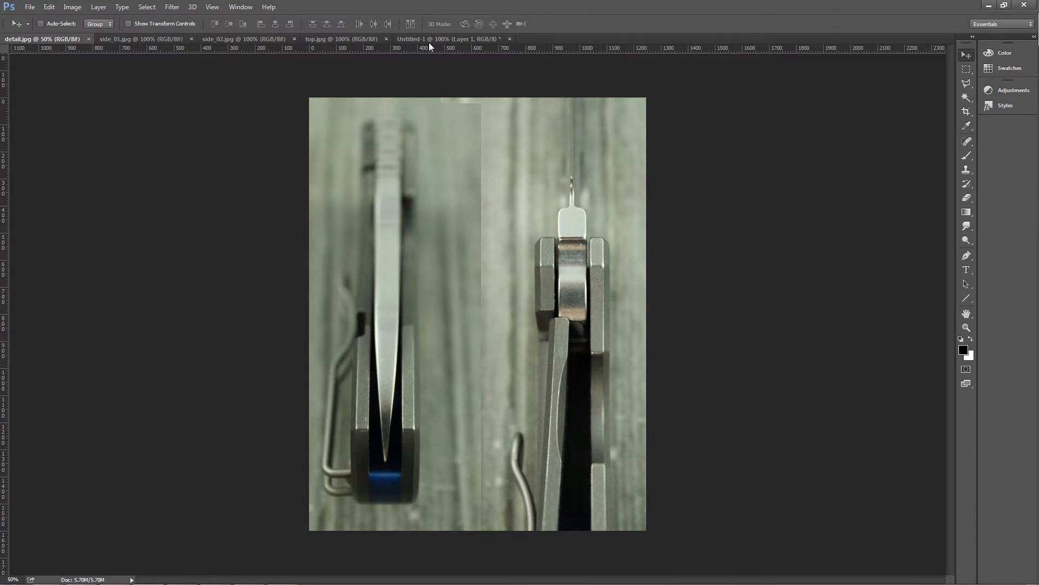
left_click(140, 39)
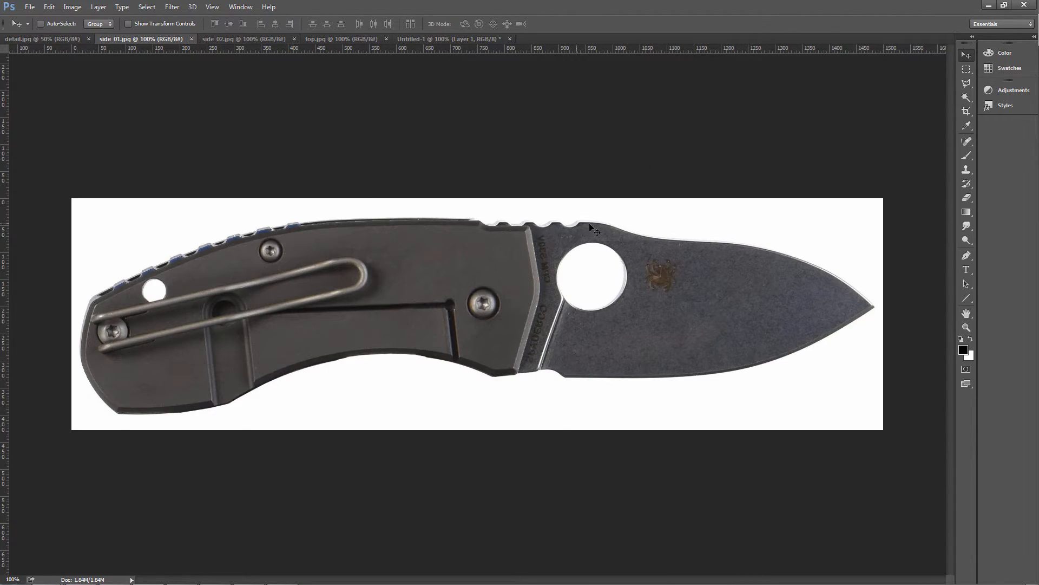
left_click(246, 39)
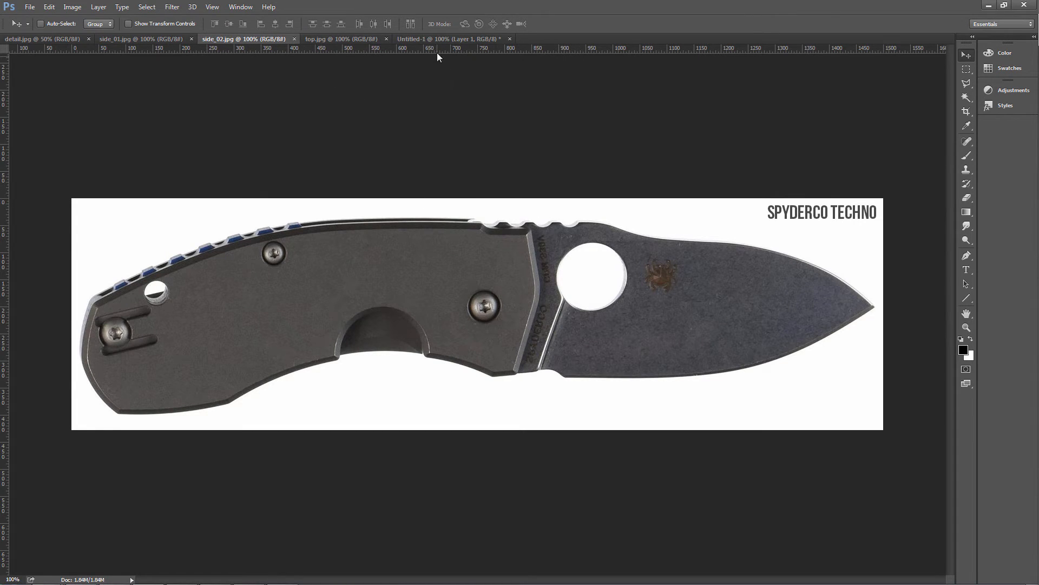
left_click(454, 39)
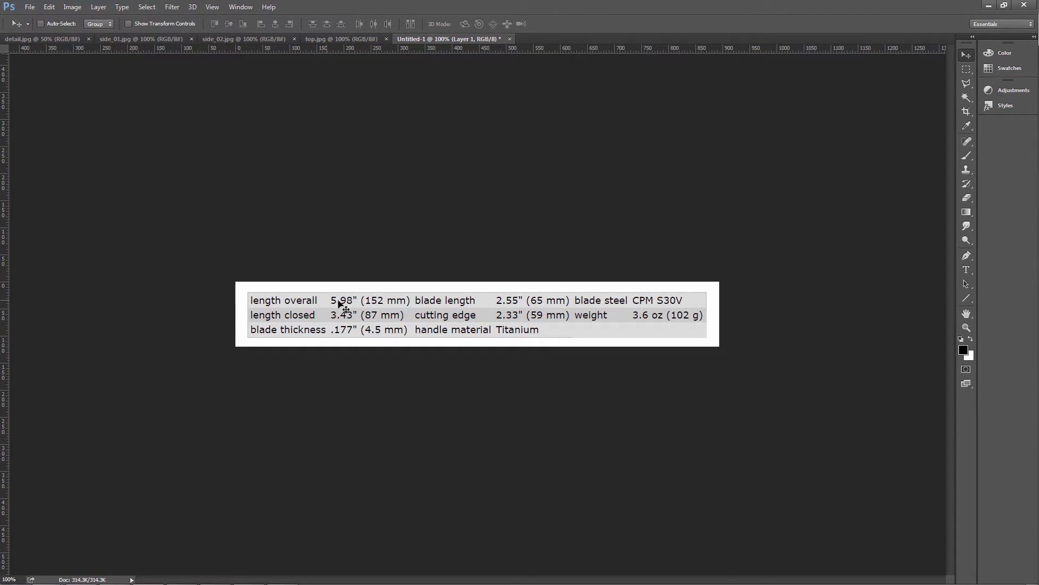
mouse_move(286, 322)
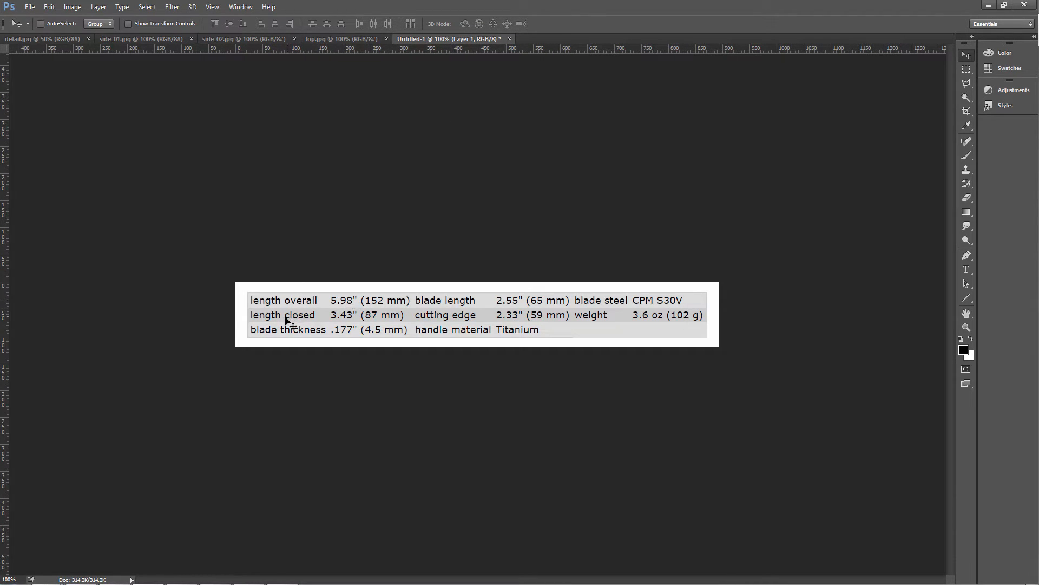
mouse_move(364, 333)
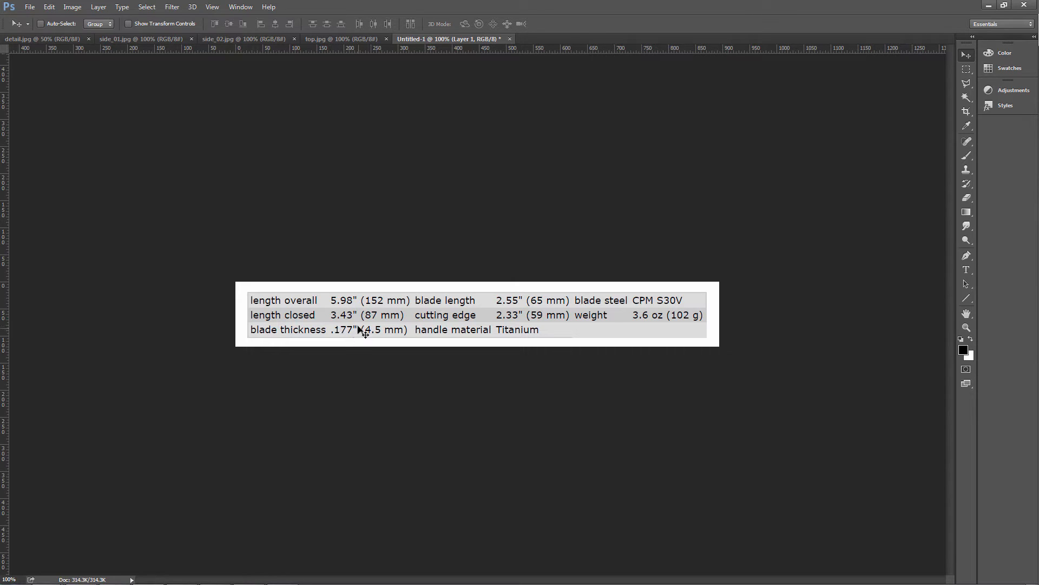
mouse_move(403, 337)
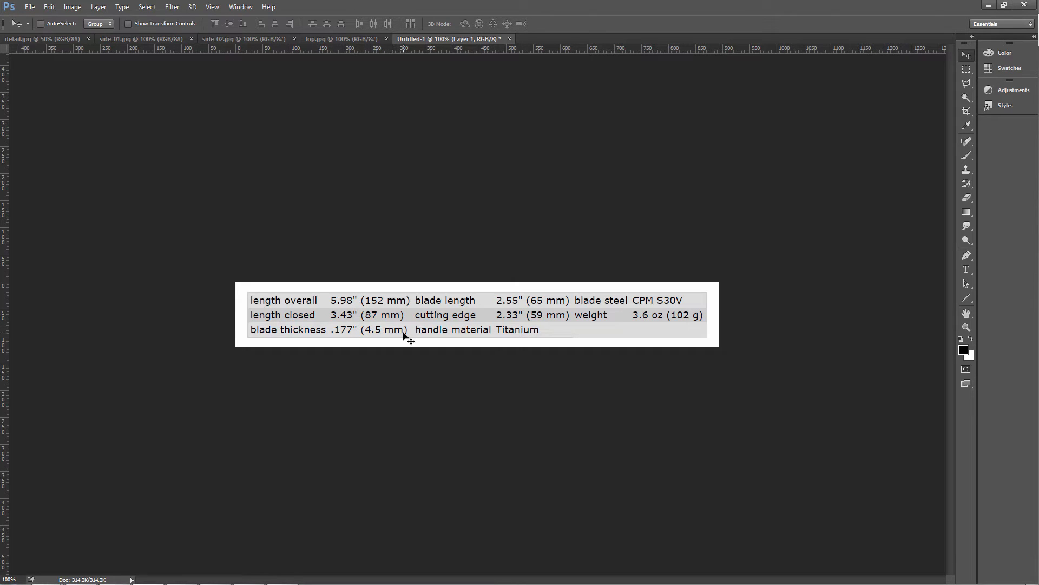
mouse_move(624, 295)
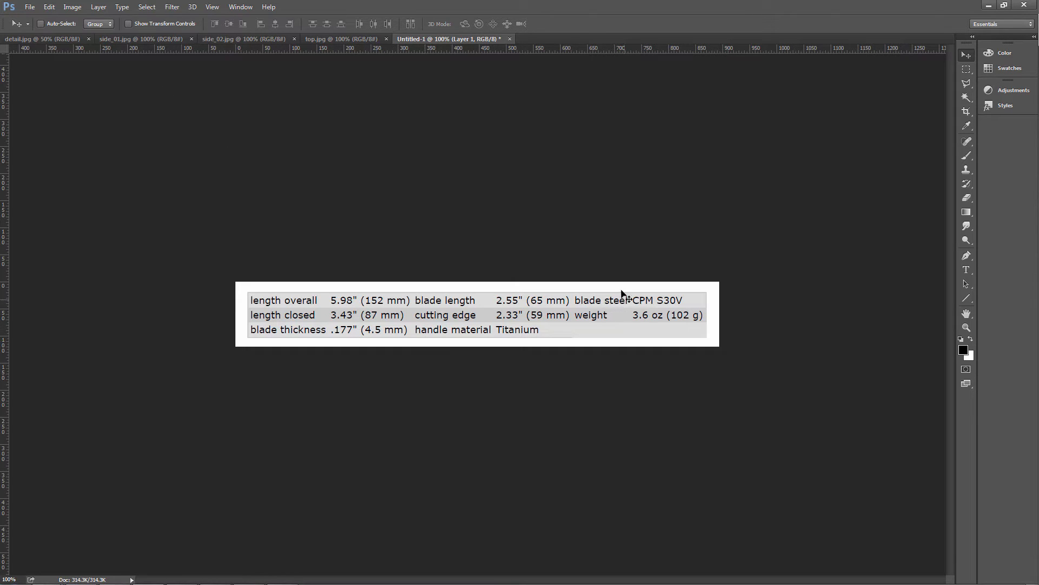
mouse_move(515, 318)
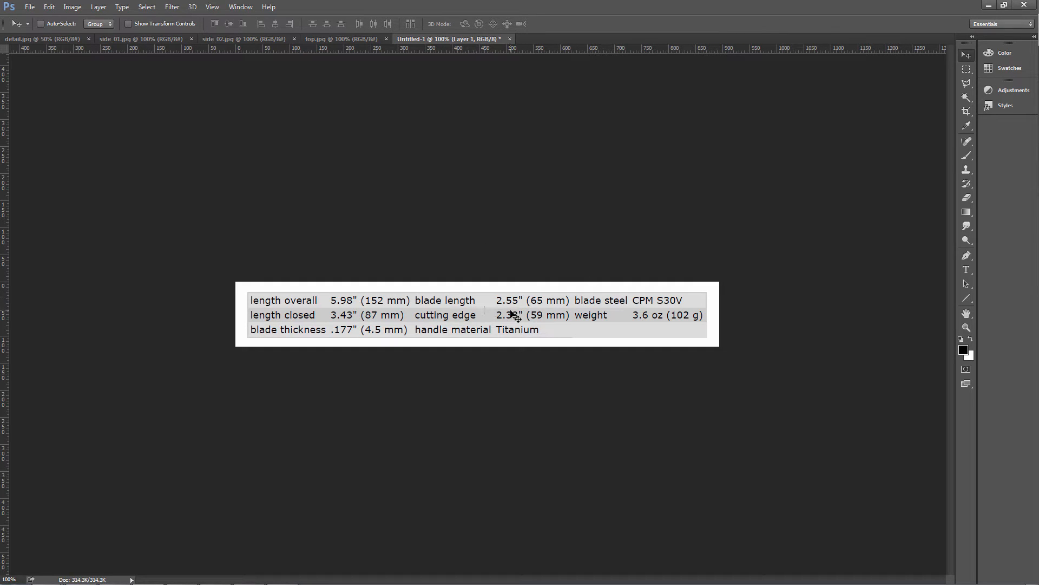
left_click(238, 39)
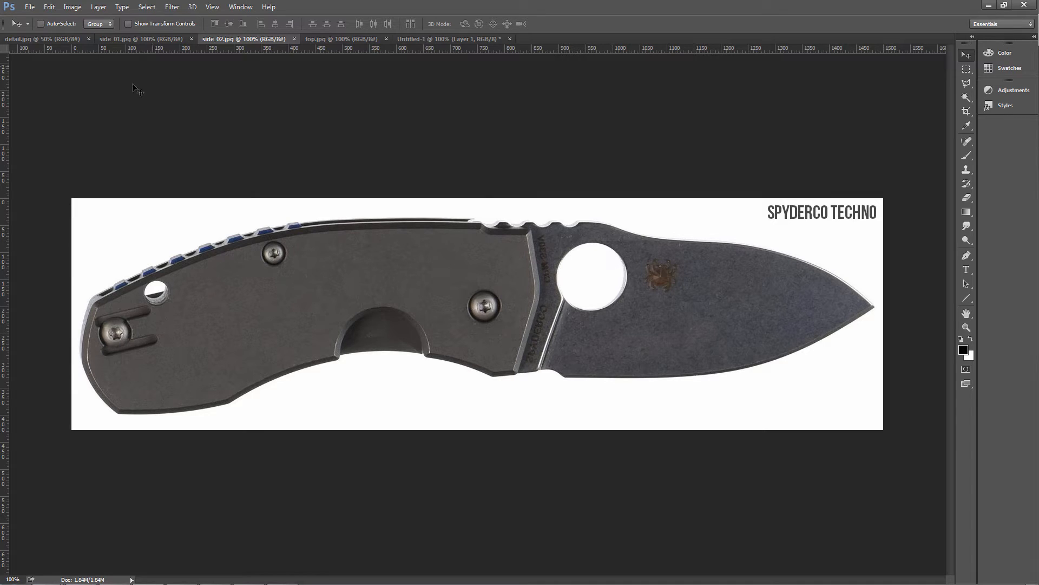
mouse_move(189, 190)
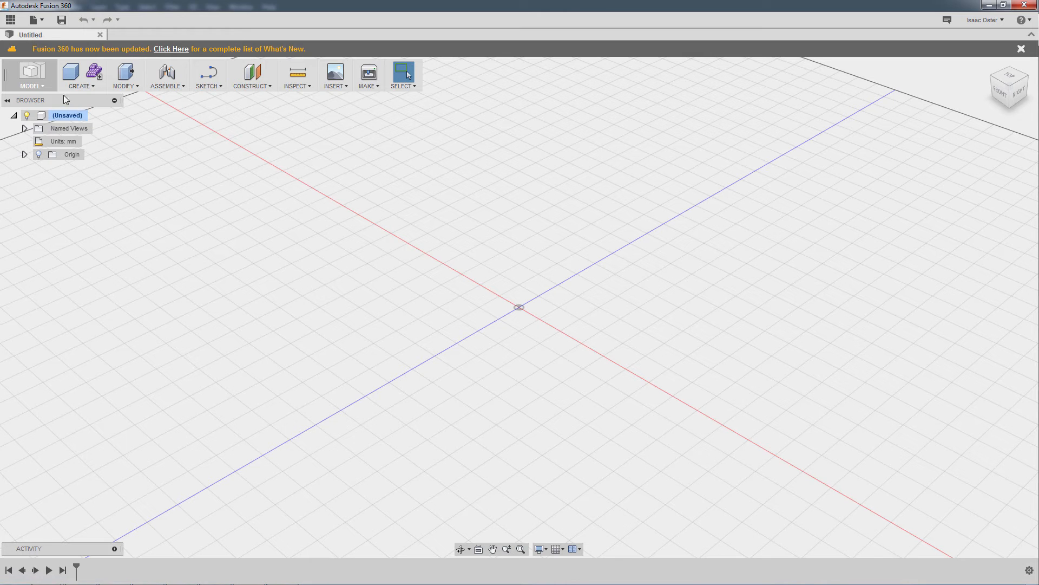
mouse_move(338, 95)
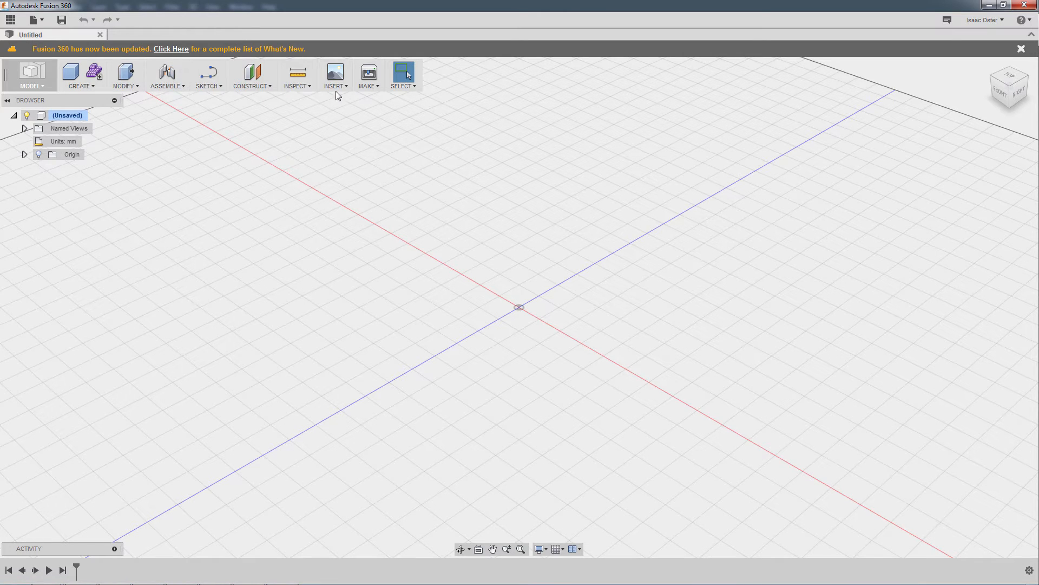
mouse_move(252, 87)
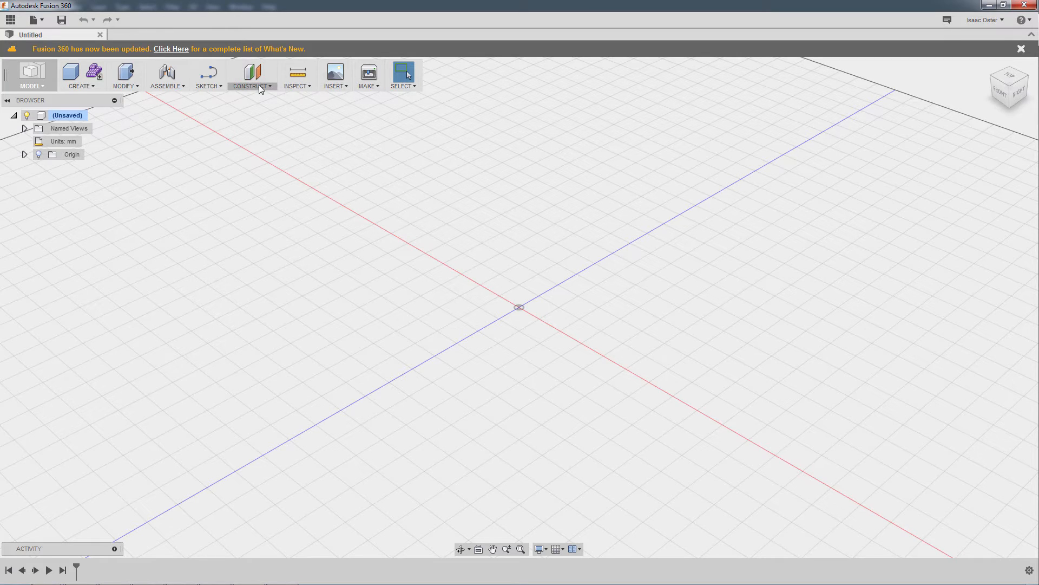
Insert side_02.jpg as an attached canvas on the vertical origin plane and confirm
left_click(334, 75)
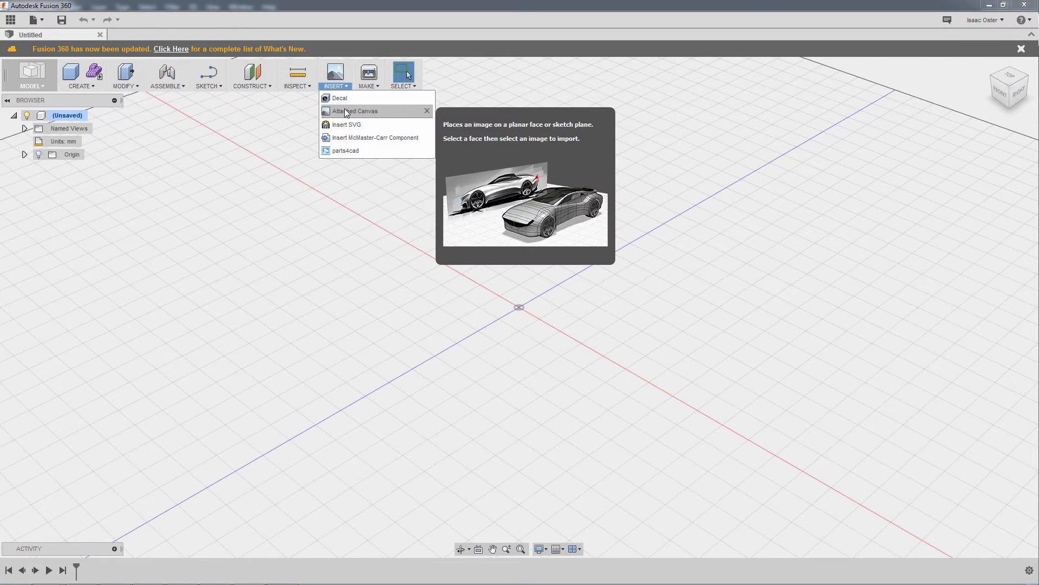
left_click(356, 110)
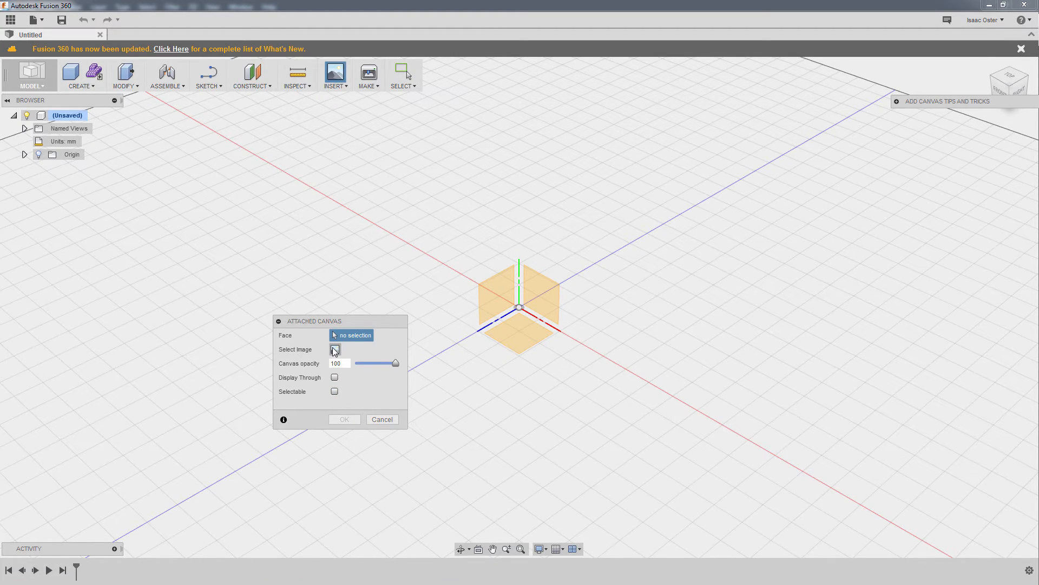
left_click(334, 350)
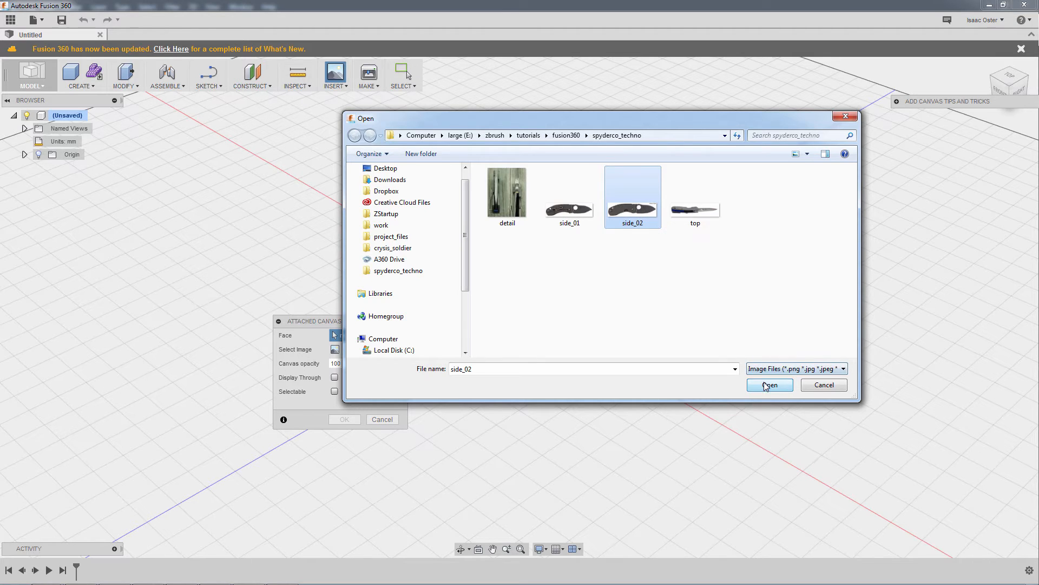
left_click(769, 386)
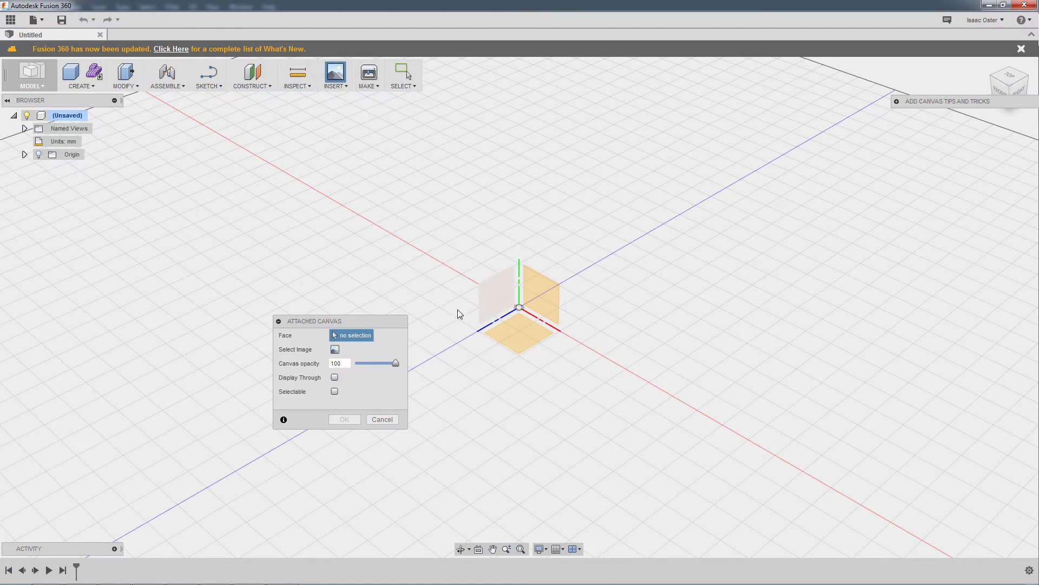
left_click(503, 291)
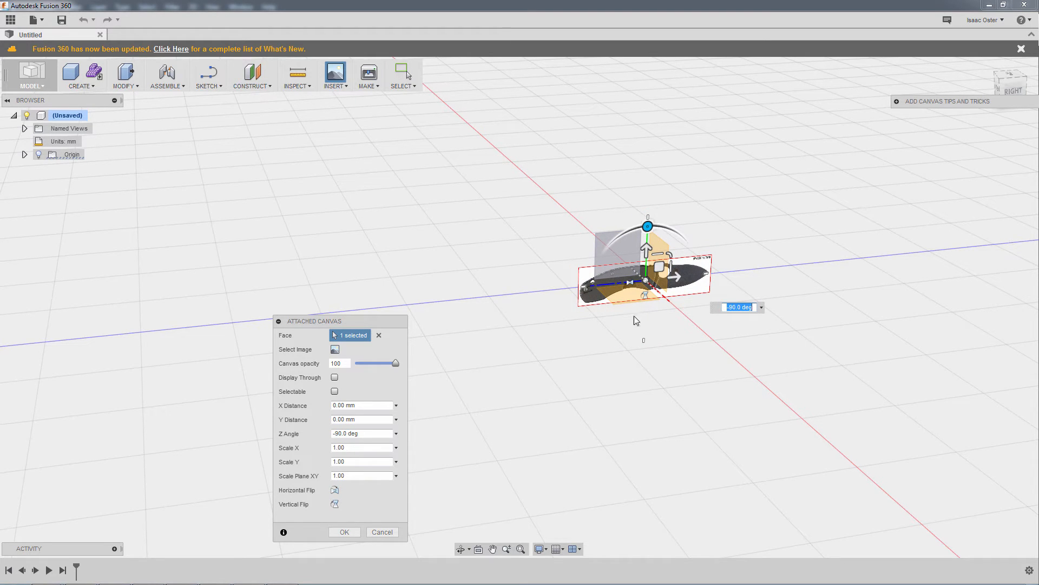
left_click(343, 530)
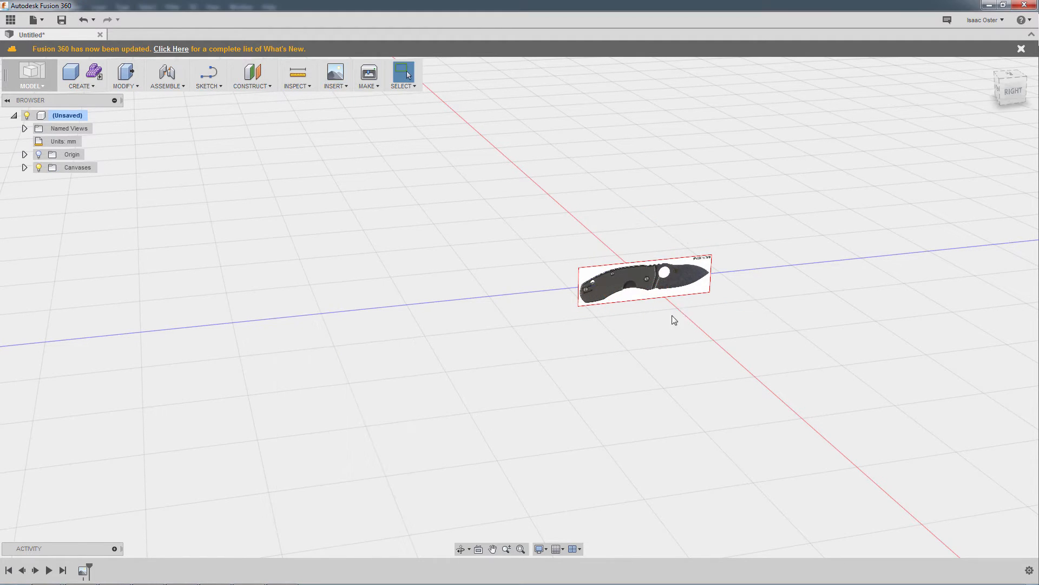
mouse_move(25, 172)
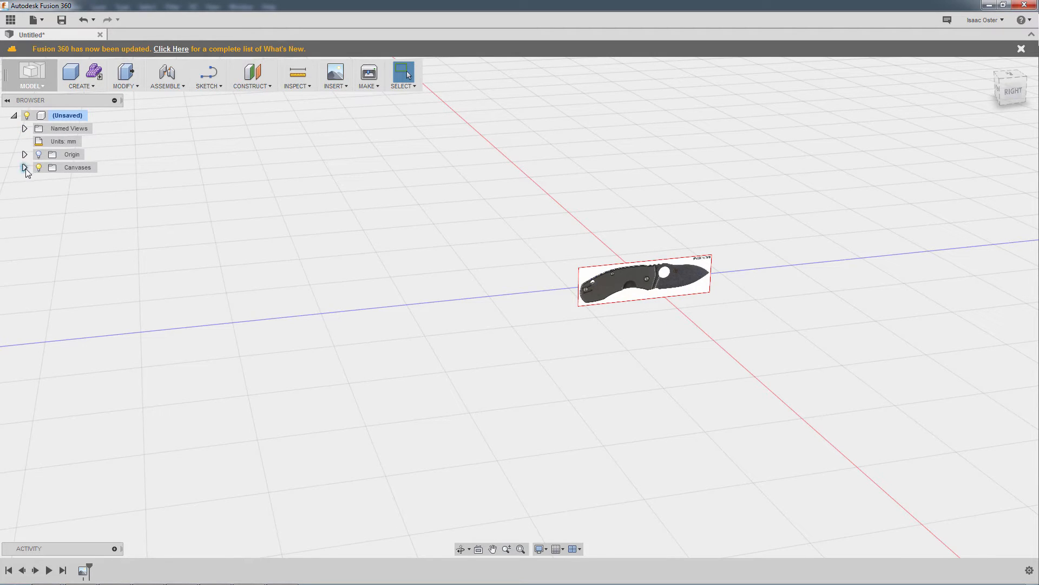
Bring up the canvas actions, then consult the spec sheet listing the 152 mm overall length
right_click(63, 181)
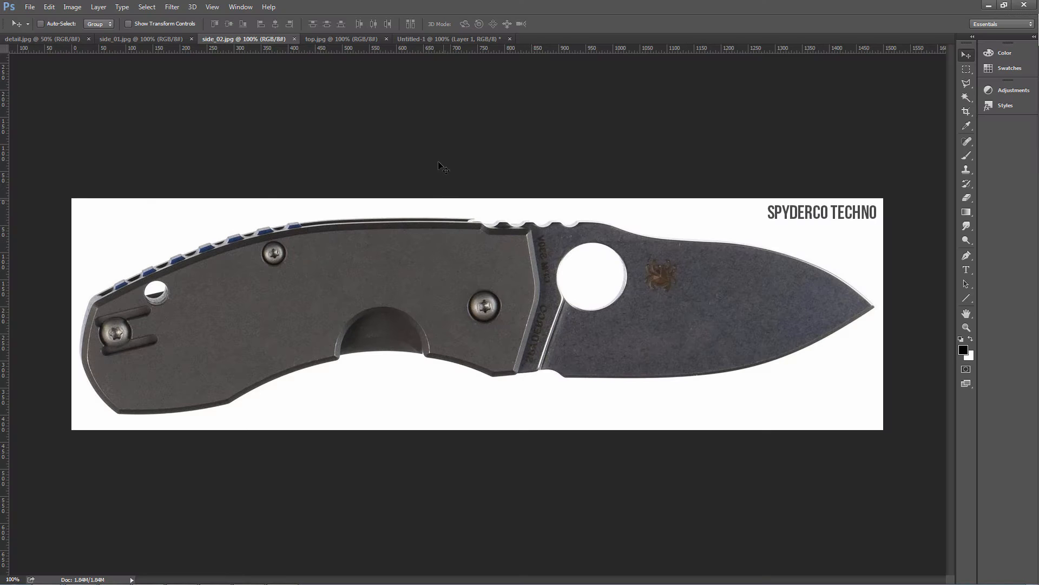
left_click(451, 39)
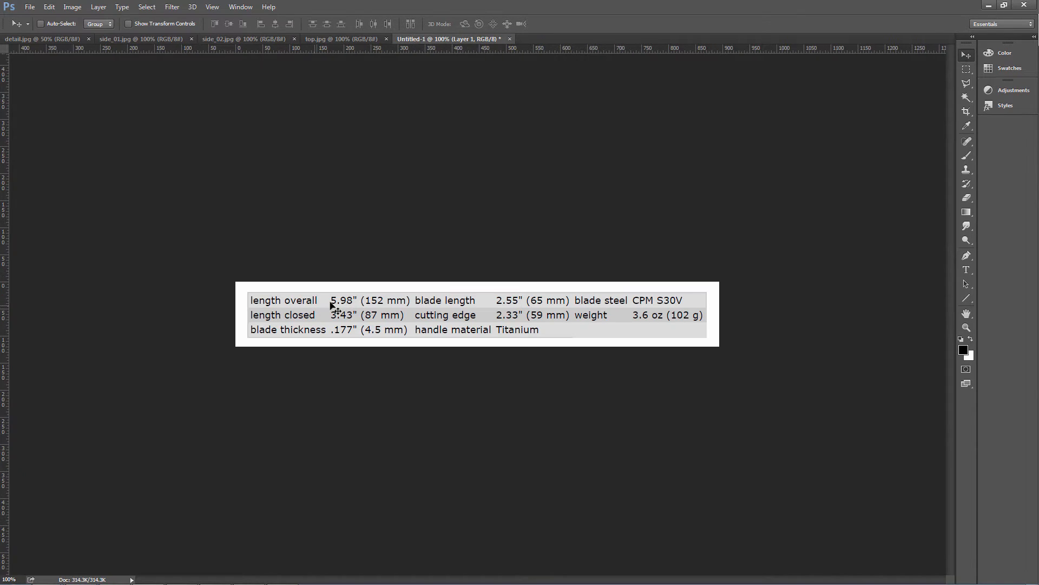
mouse_move(800, 12)
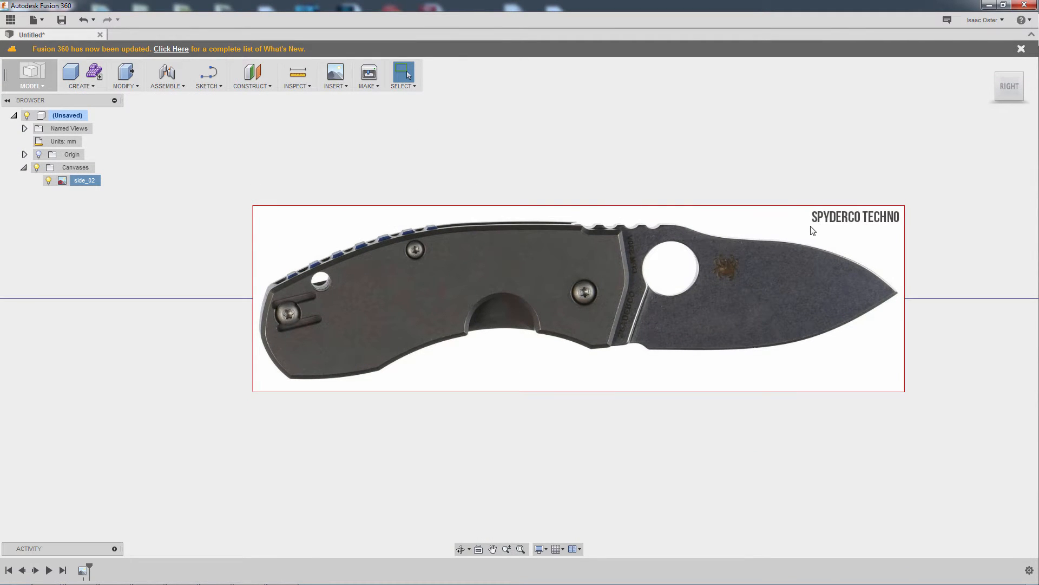
mouse_move(381, 180)
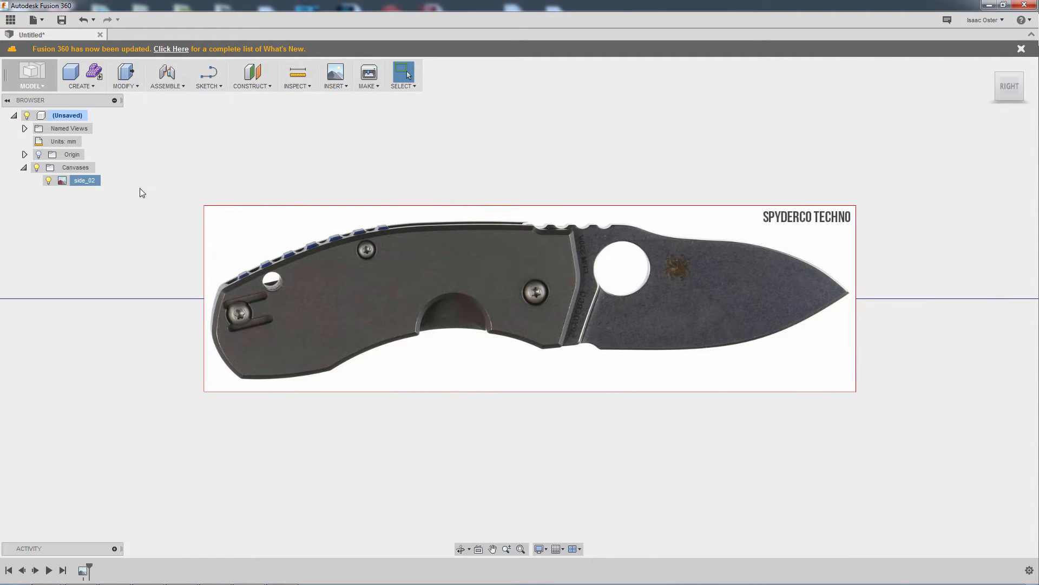
Edit the side_02 canvas to display through geometry at about 69 percent opacity
left_click(75, 167)
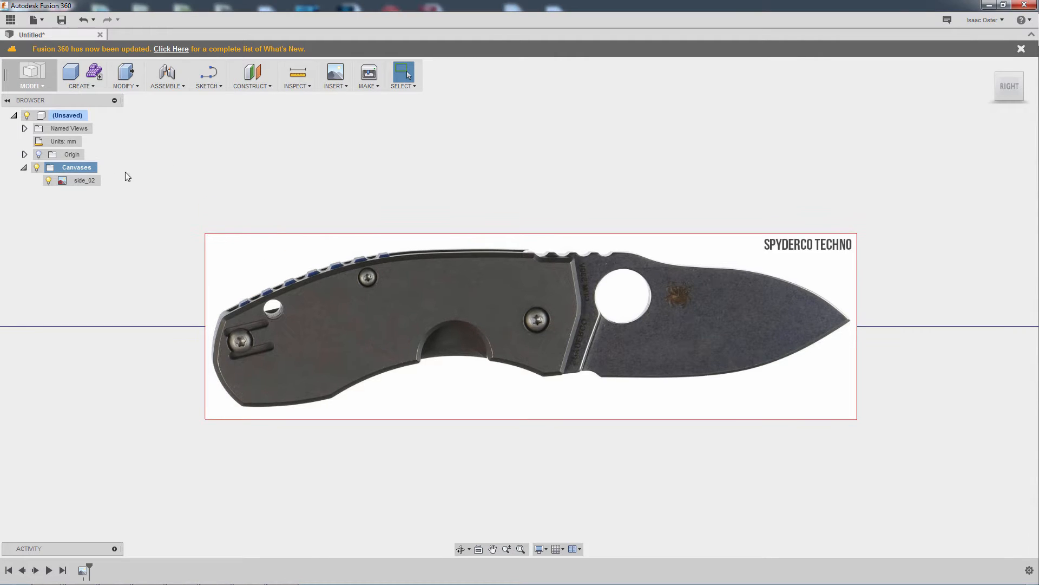
right_click(84, 181)
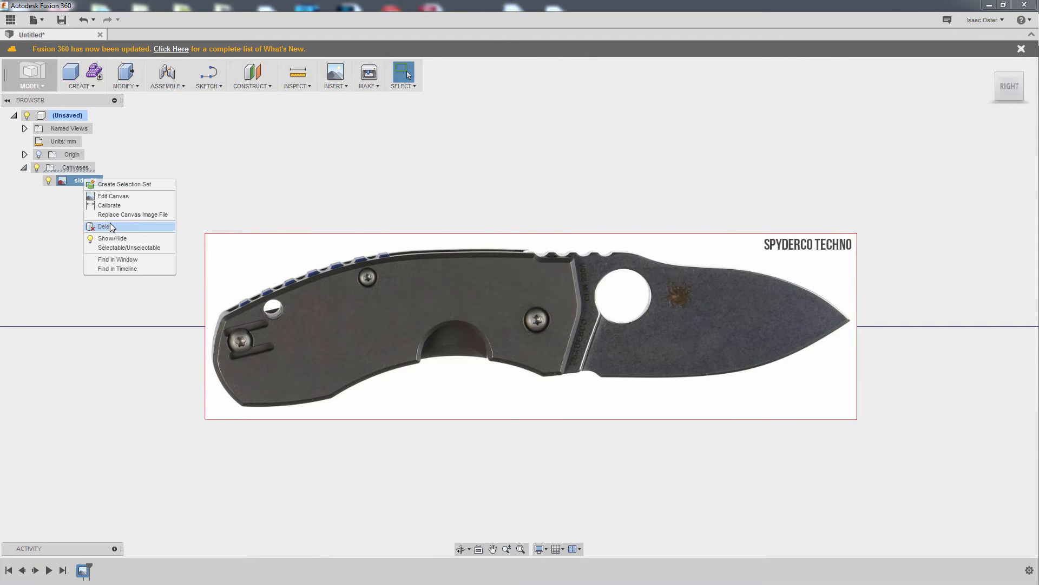
left_click(114, 196)
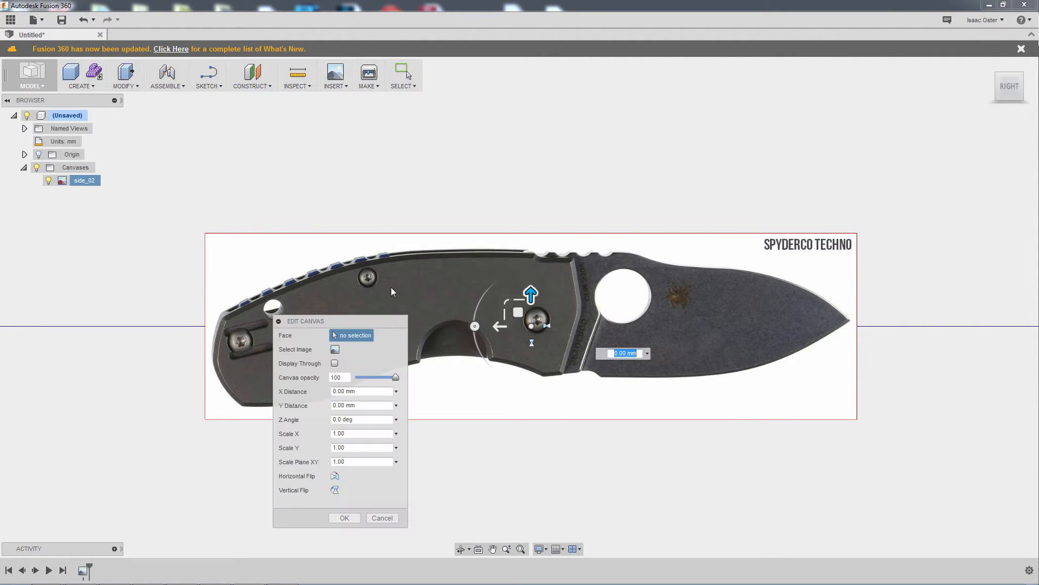
left_click(335, 362)
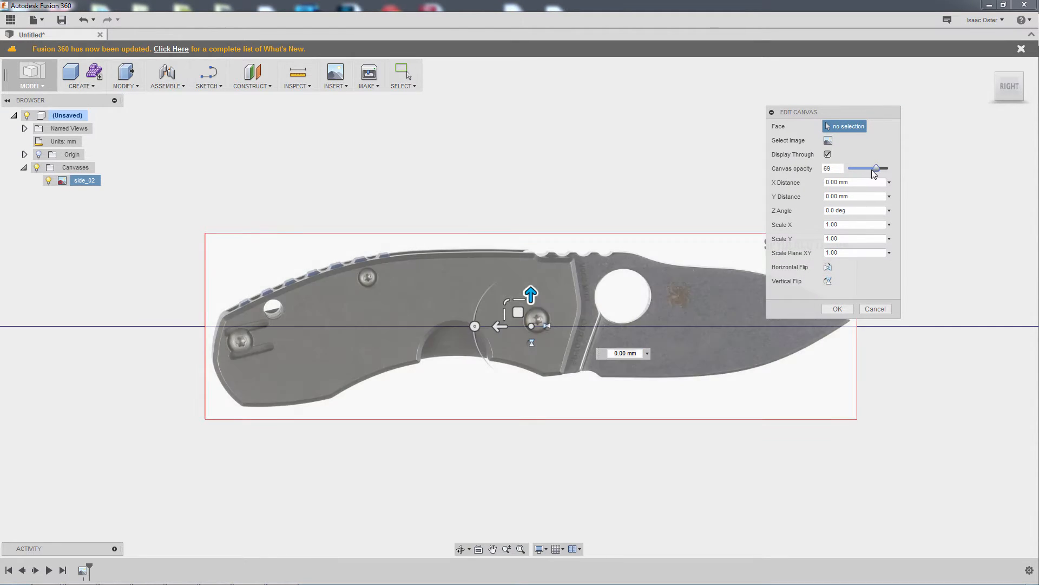
left_click(837, 309)
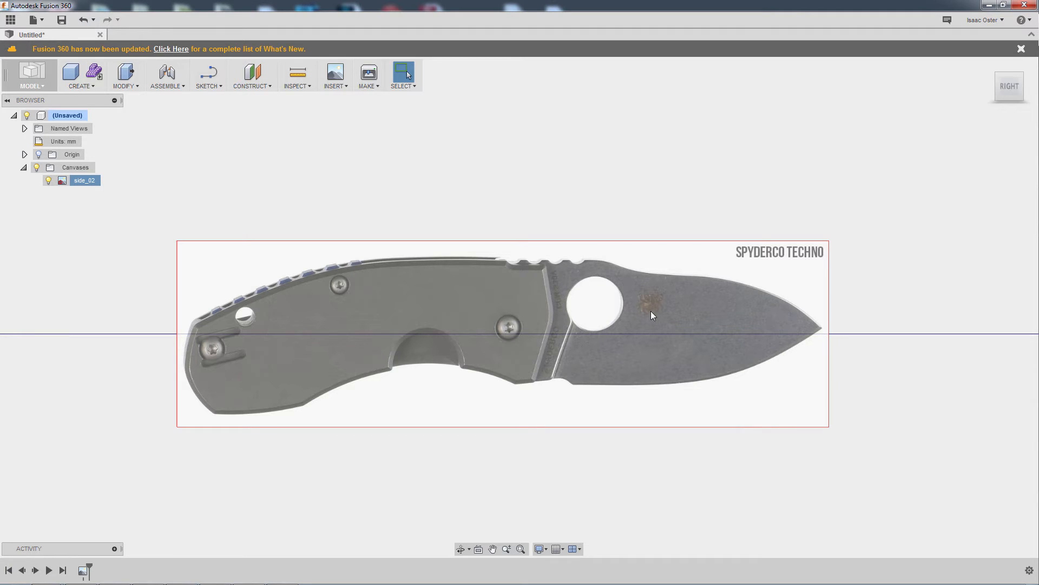
mouse_move(317, 177)
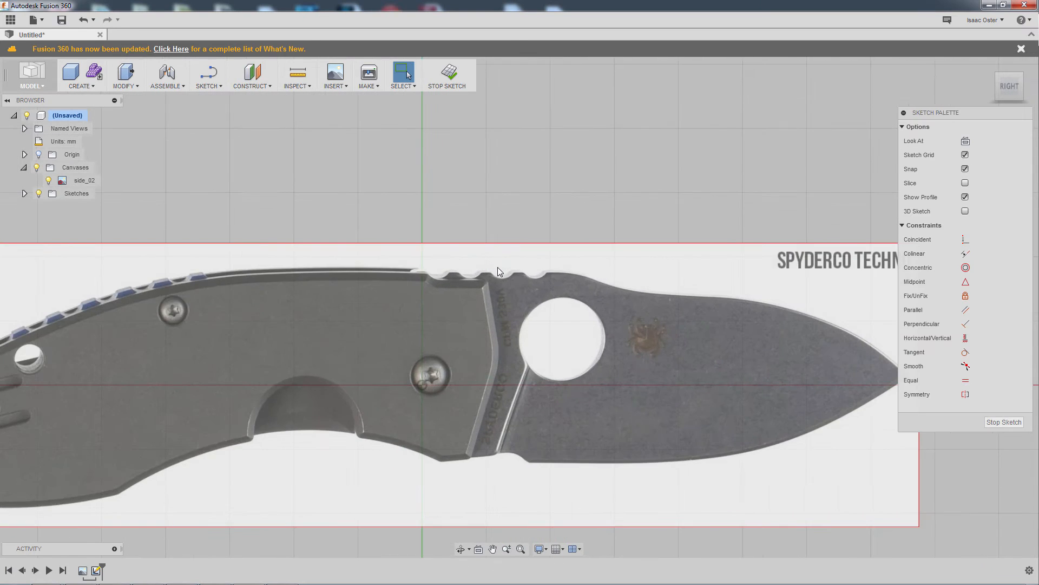
scroll("up", 3)
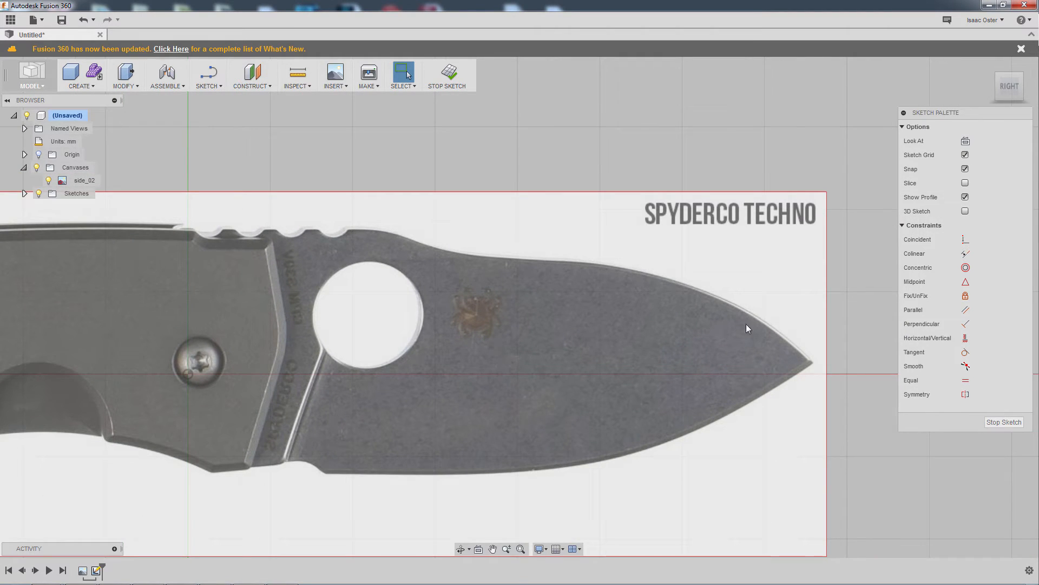
mouse_move(209, 485)
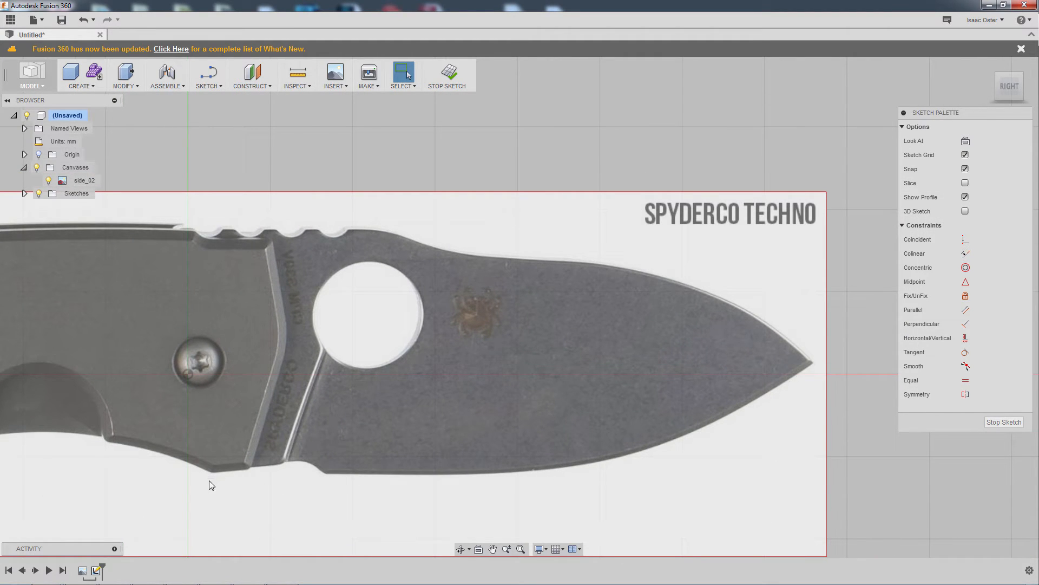
mouse_move(188, 454)
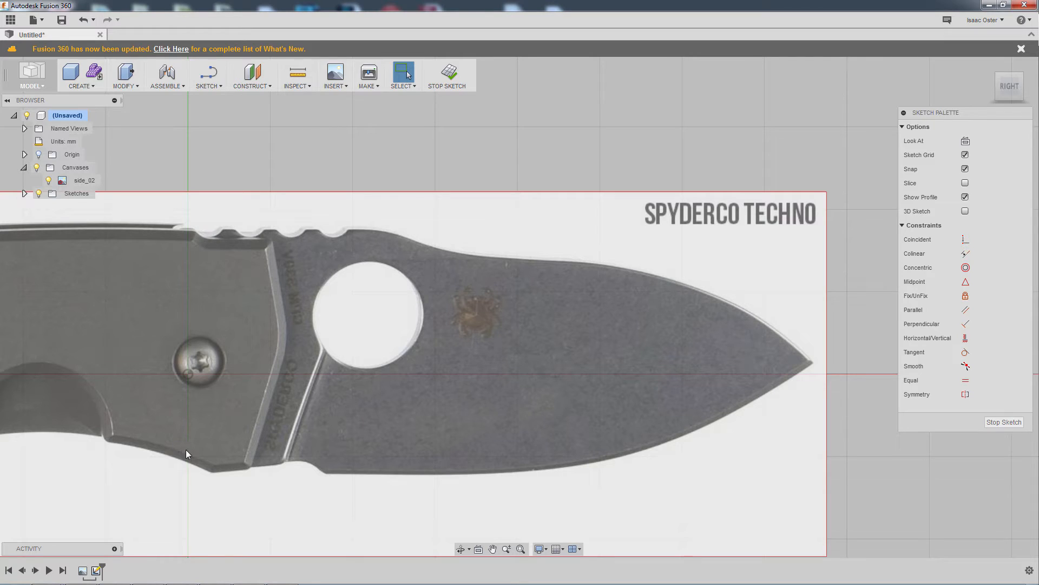
mouse_move(257, 444)
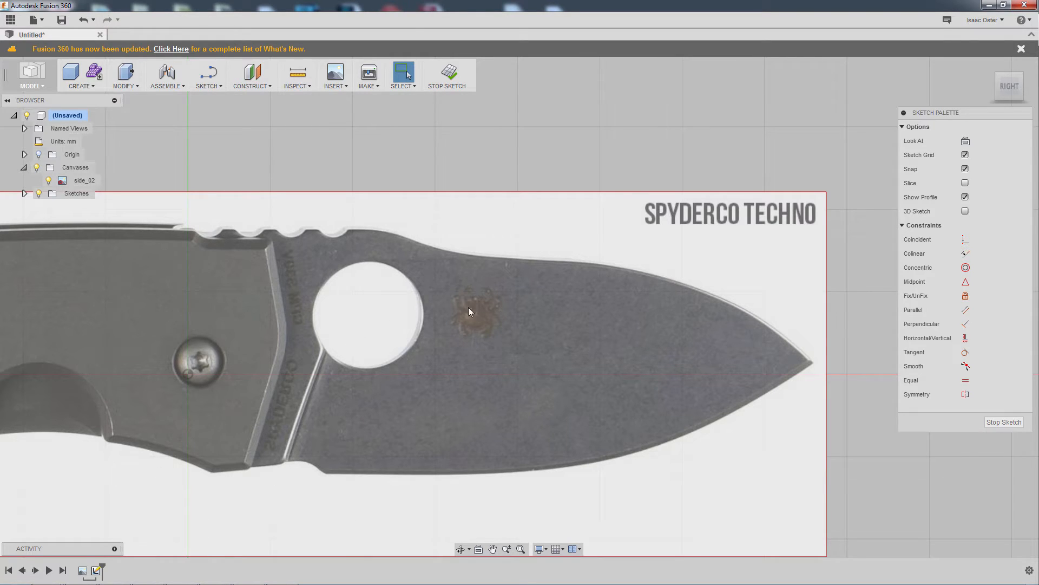
mouse_move(326, 384)
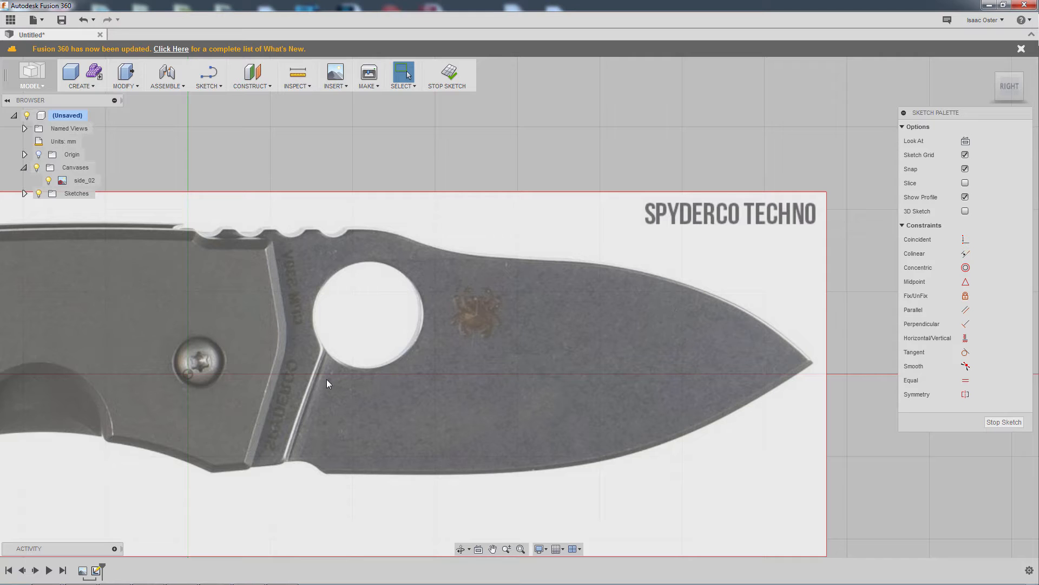
mouse_move(293, 462)
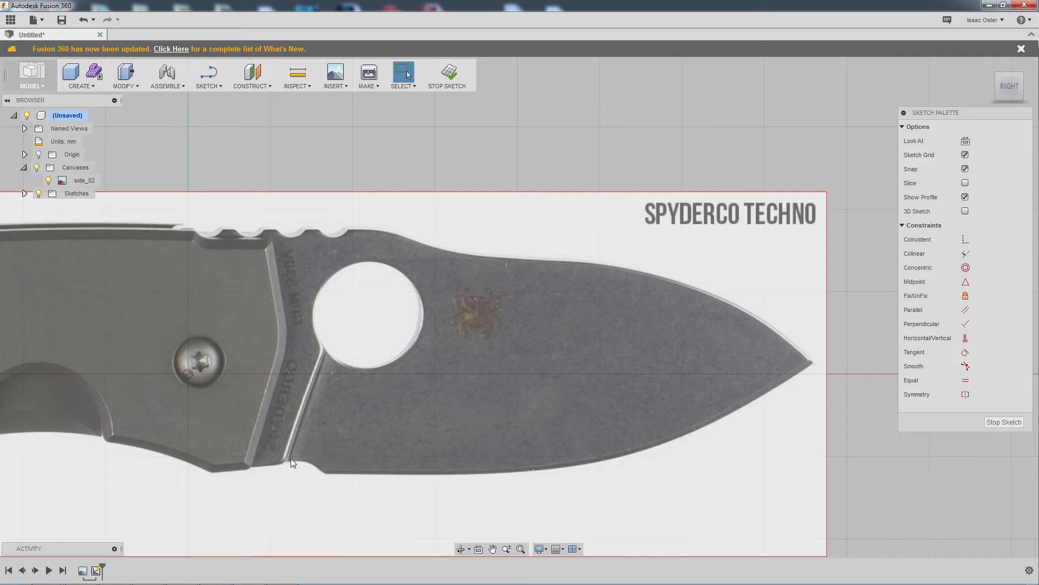
mouse_move(306, 442)
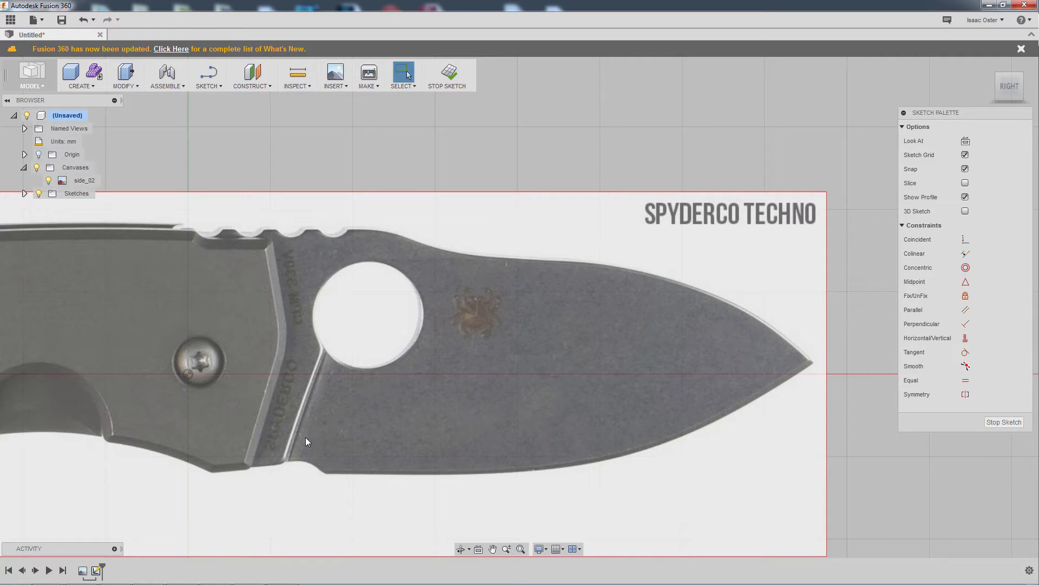
mouse_move(368, 277)
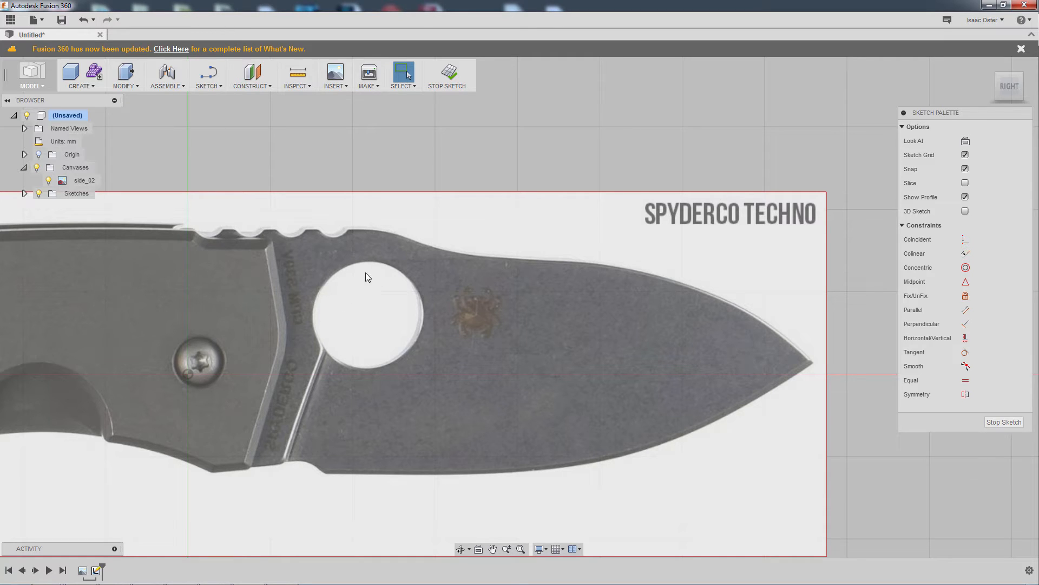
mouse_move(536, 333)
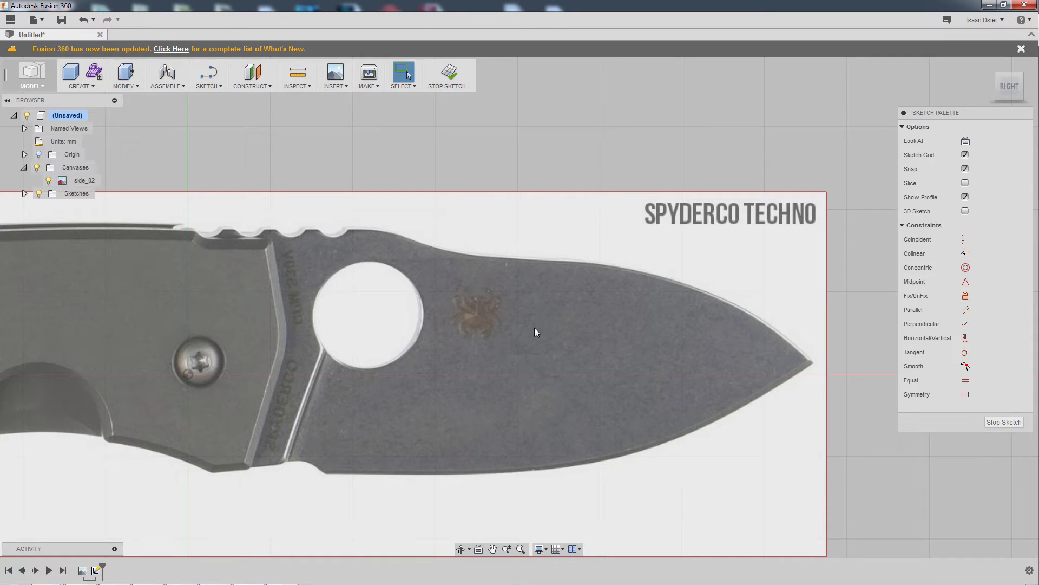
mouse_move(431, 307)
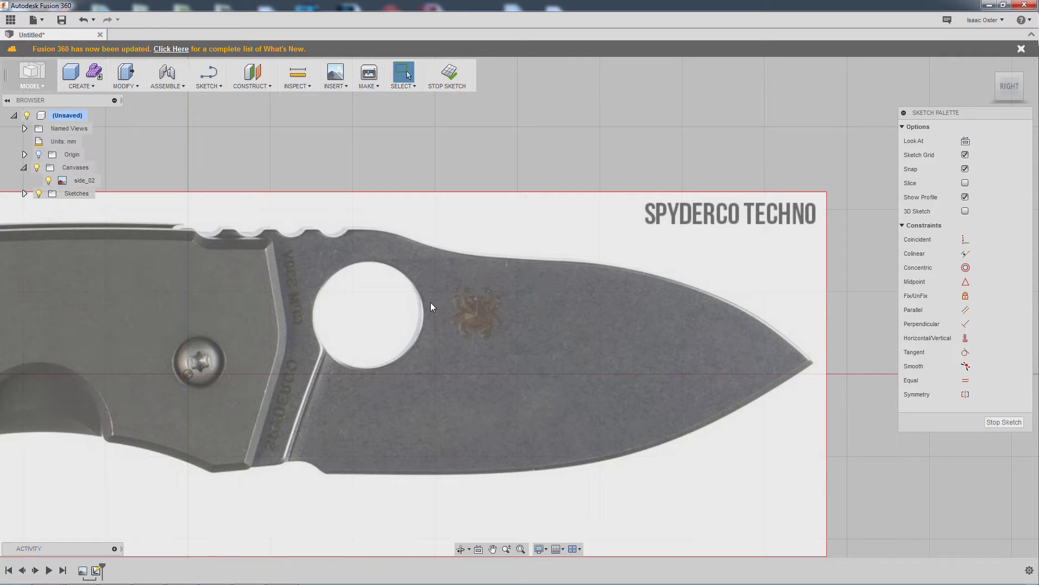
mouse_move(747, 355)
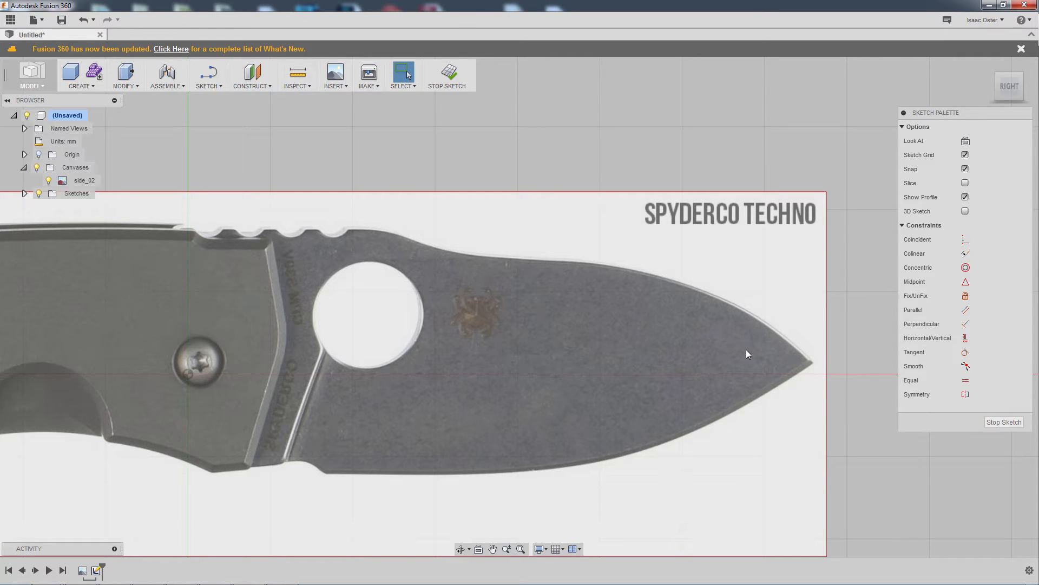
mouse_move(428, 476)
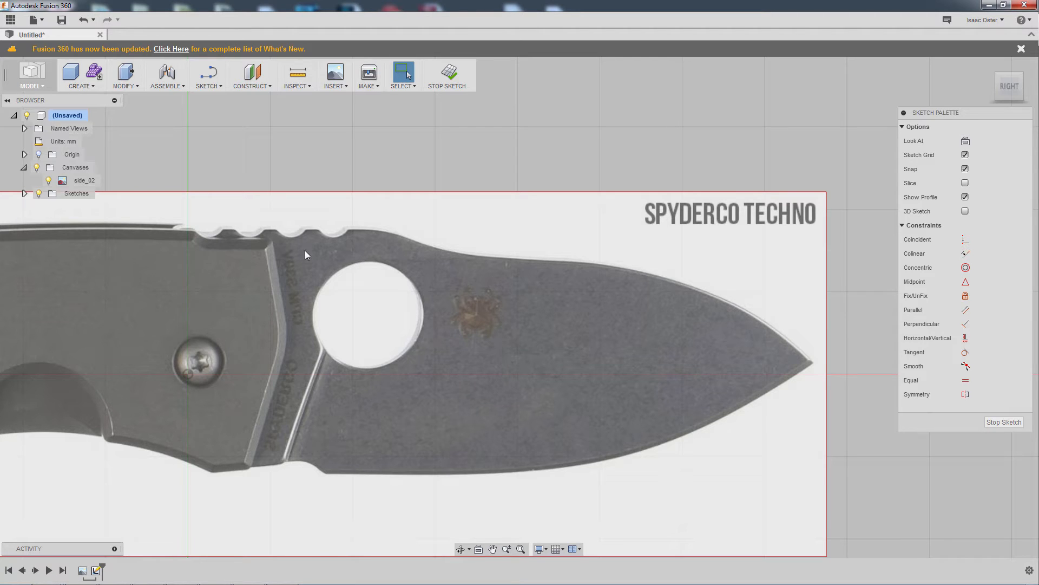
Draw a spline along the blade spine from the jimping to the tip
left_click(208, 76)
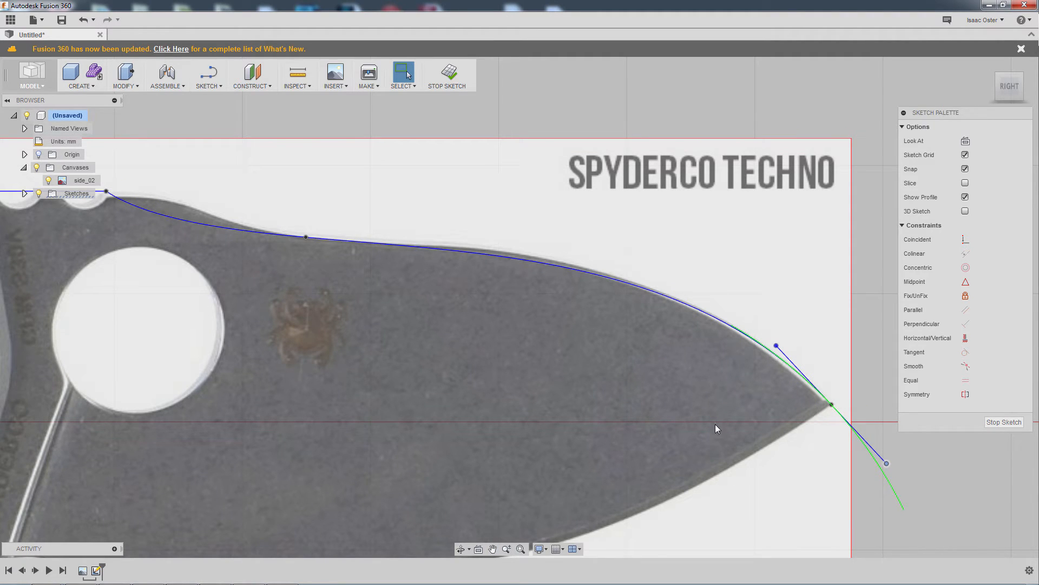
mouse_move(764, 465)
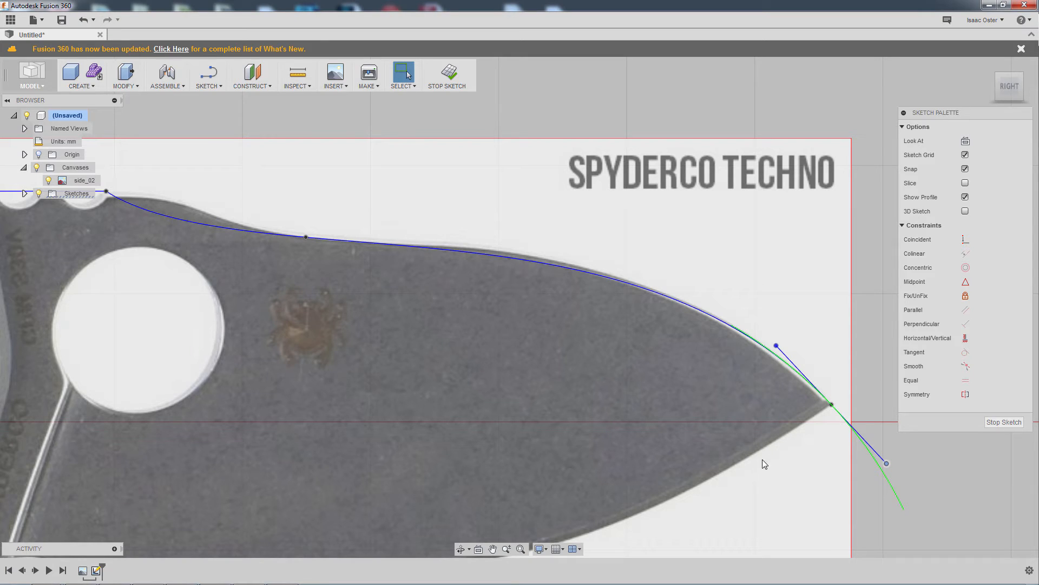
mouse_move(635, 309)
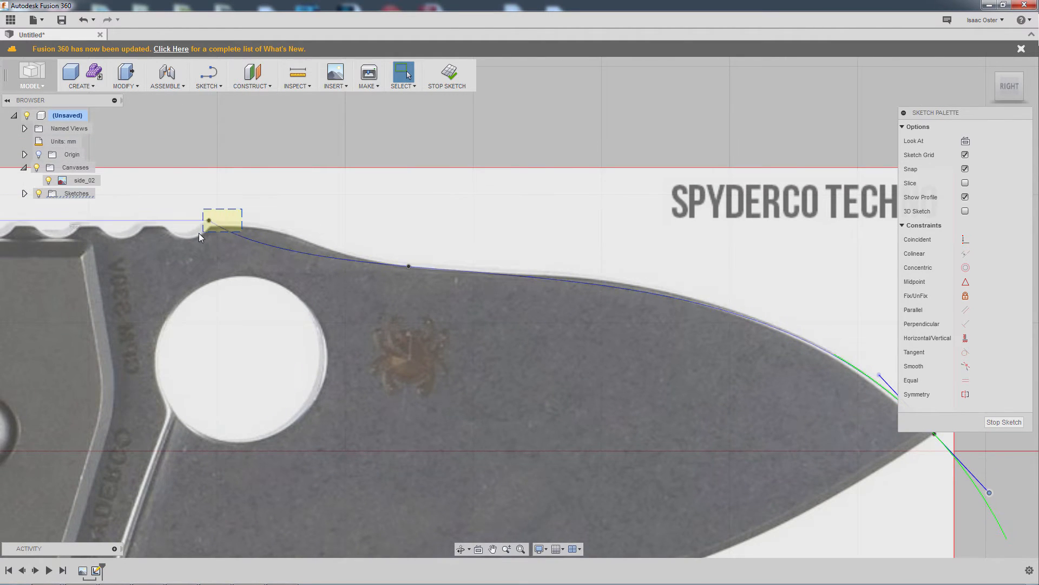
left_click(213, 221)
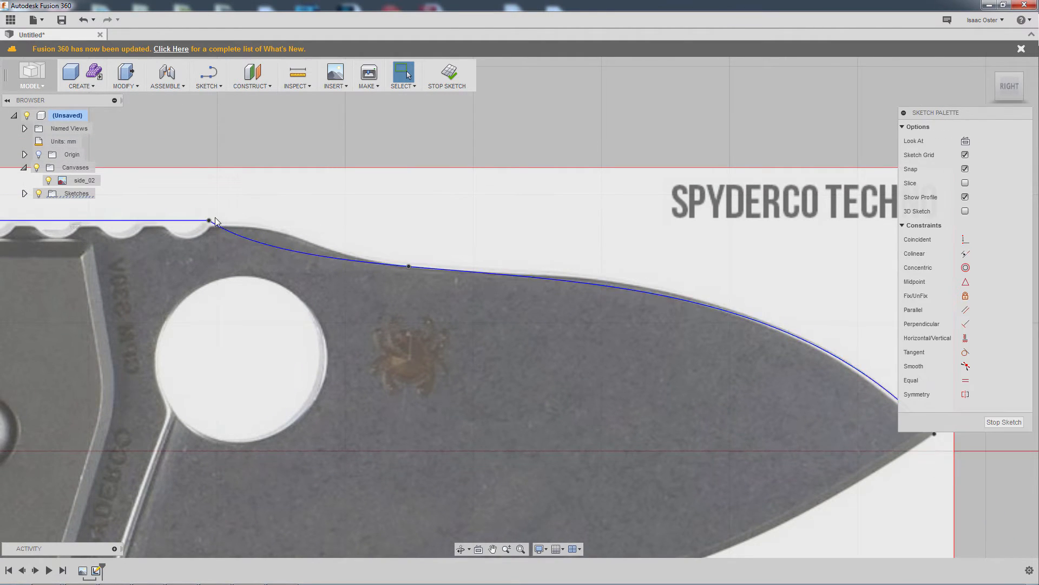
left_click(209, 220)
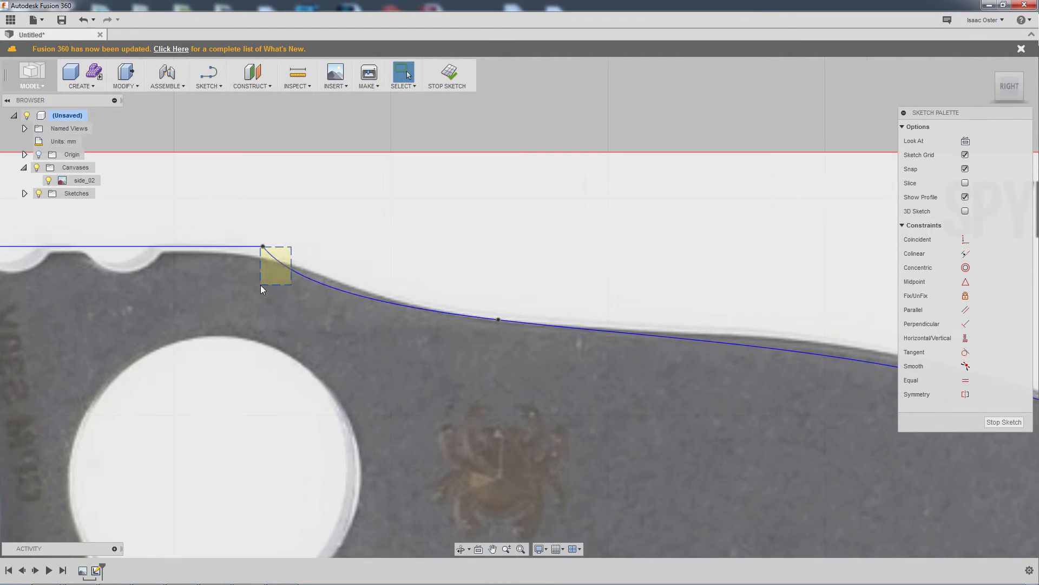
Constrain the spline's start tangent horizontal and adjust fit points to match the spine
left_click(262, 249)
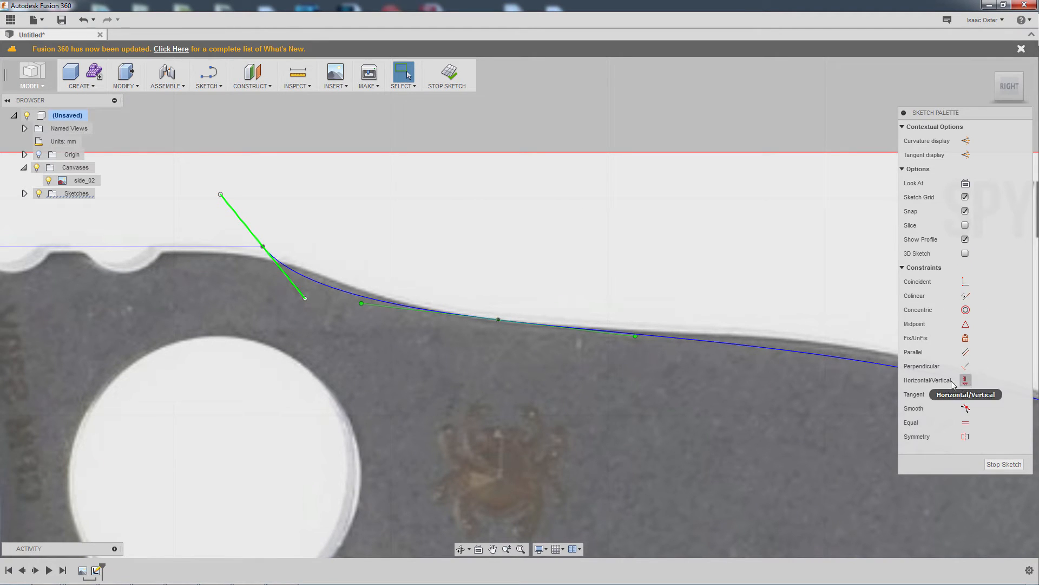
left_click(965, 380)
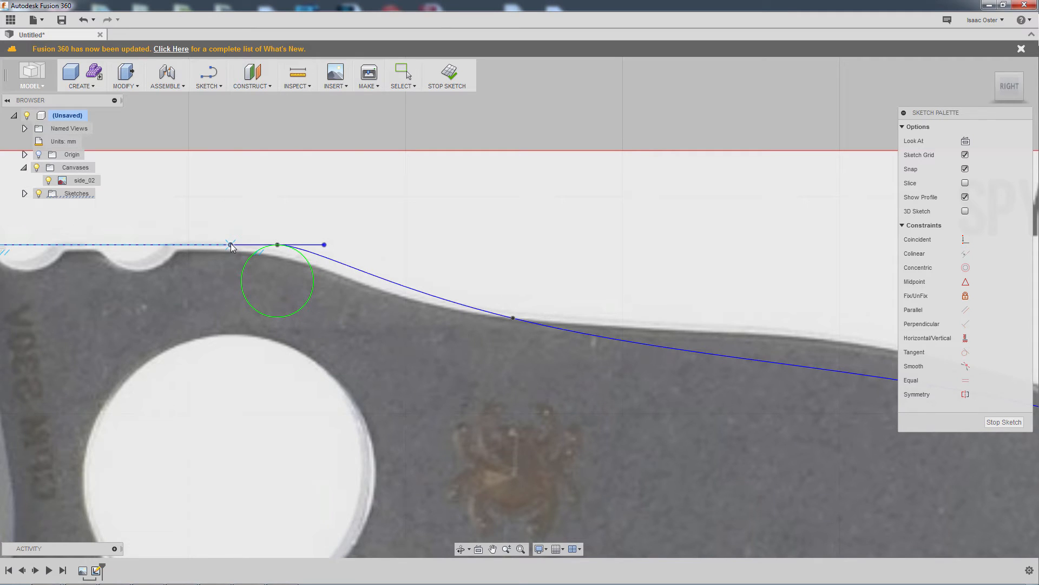
left_click(278, 250)
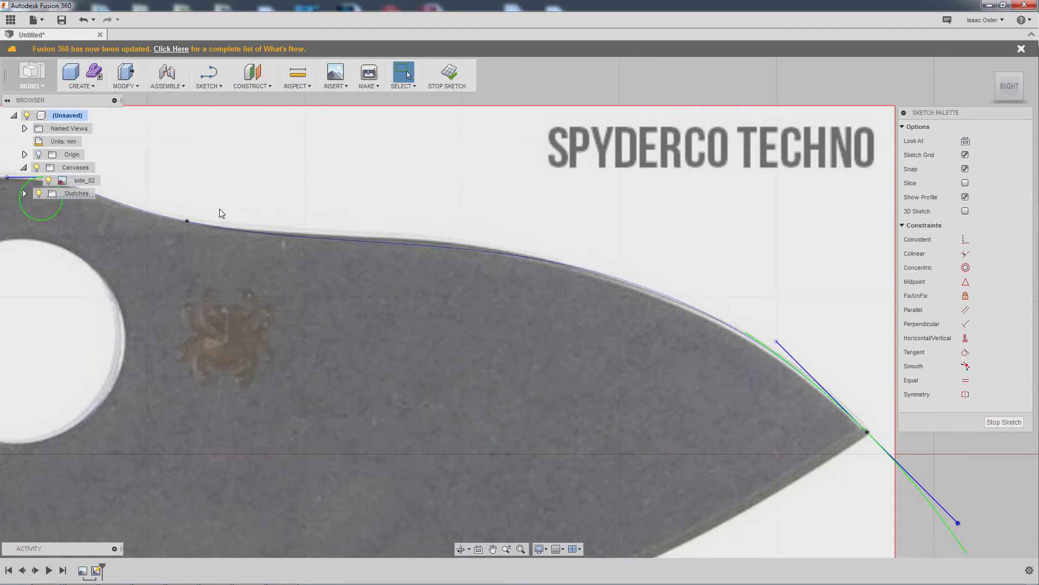
left_click(187, 221)
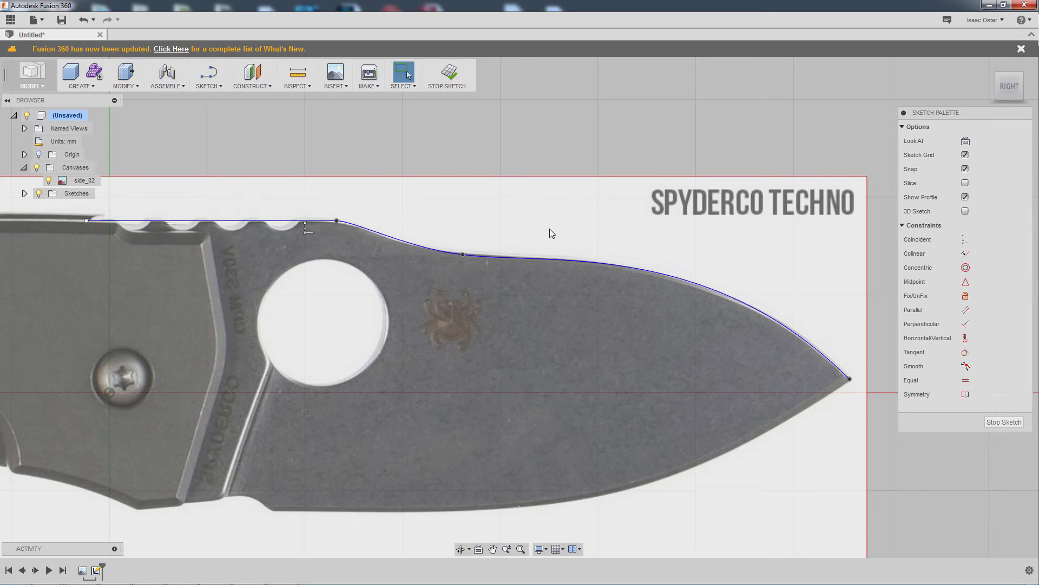
Spline the cutting edge from the tip back to a flat horizontal run near the handle
left_click(207, 75)
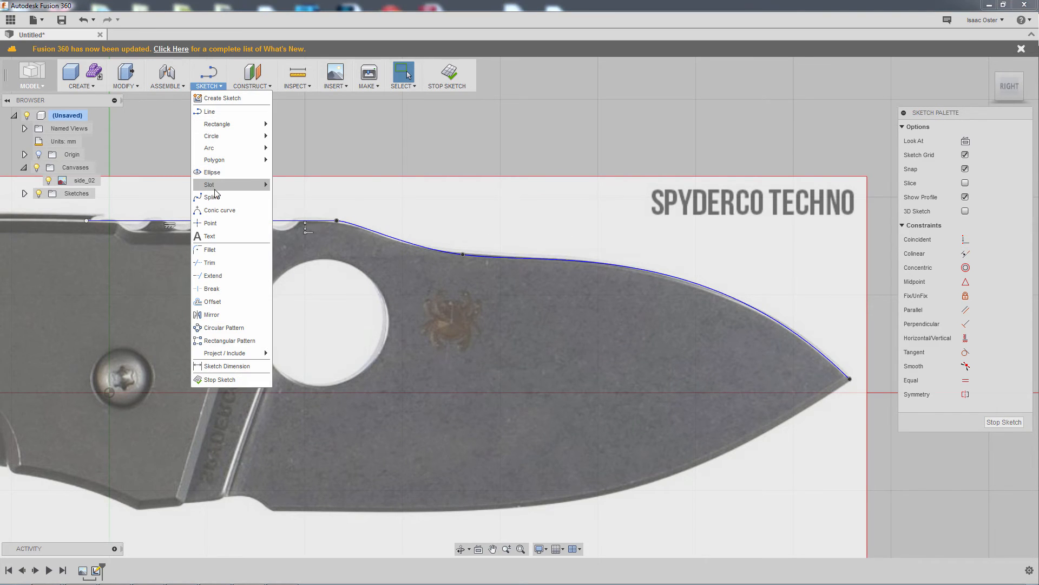
mouse_move(209, 111)
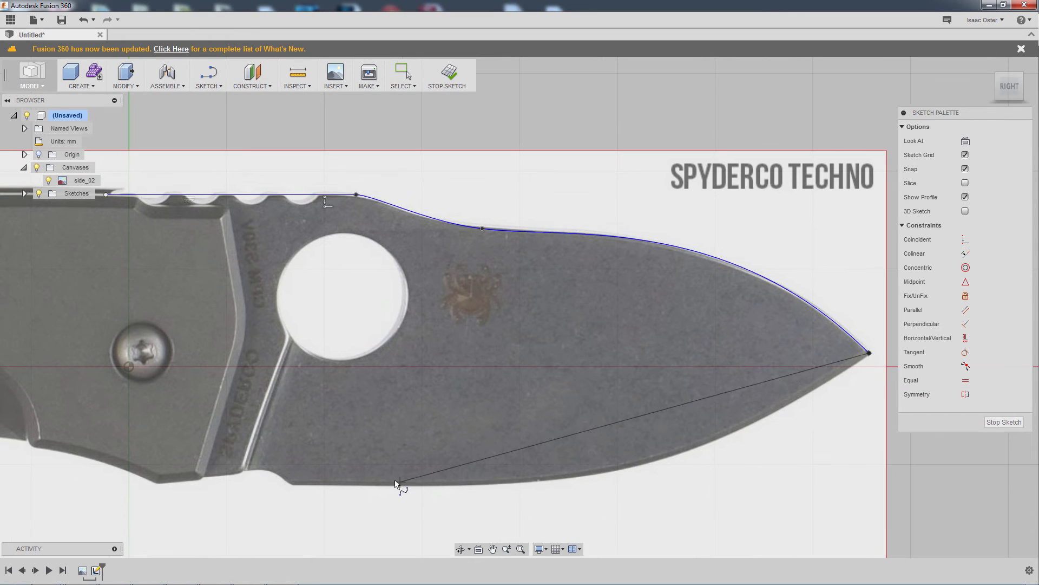
mouse_move(292, 488)
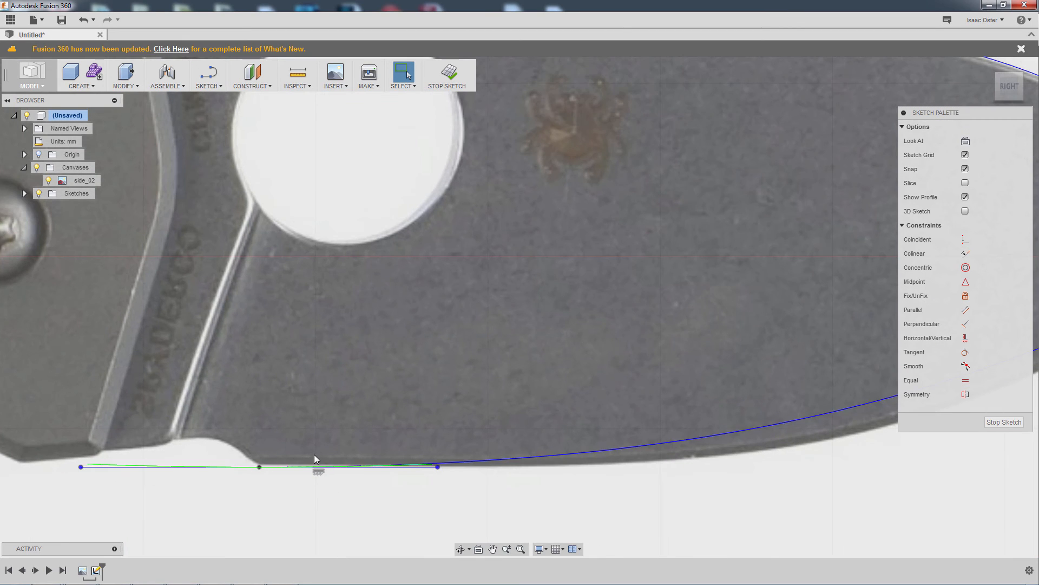
mouse_move(966, 338)
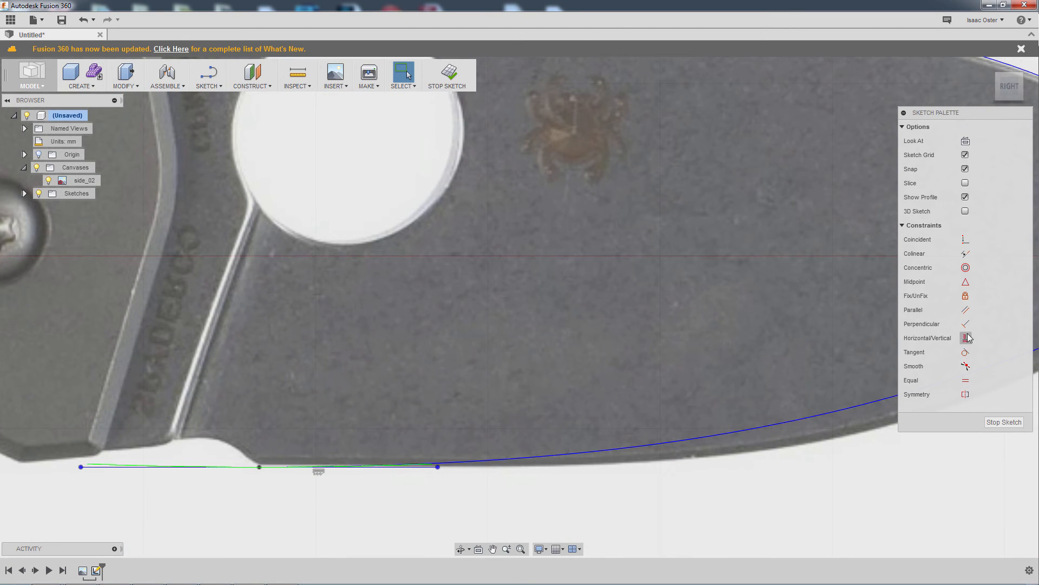
mouse_move(982, 338)
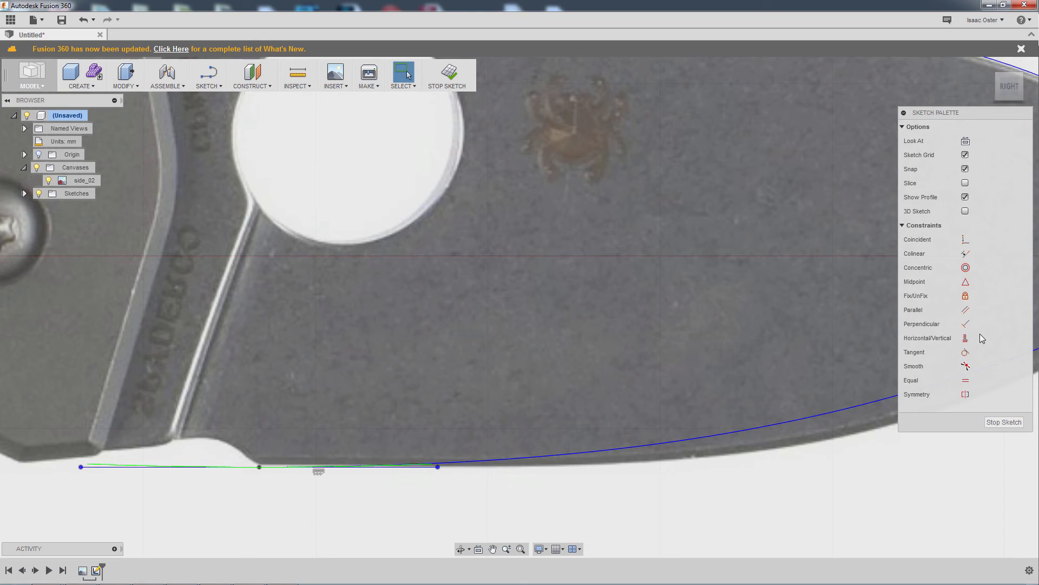
mouse_move(965, 338)
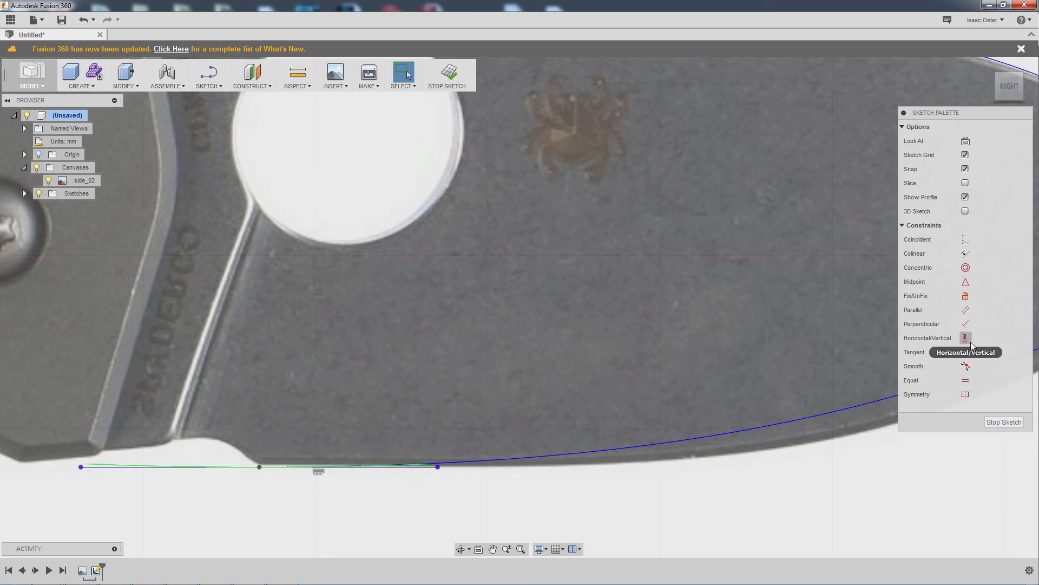
mouse_move(973, 341)
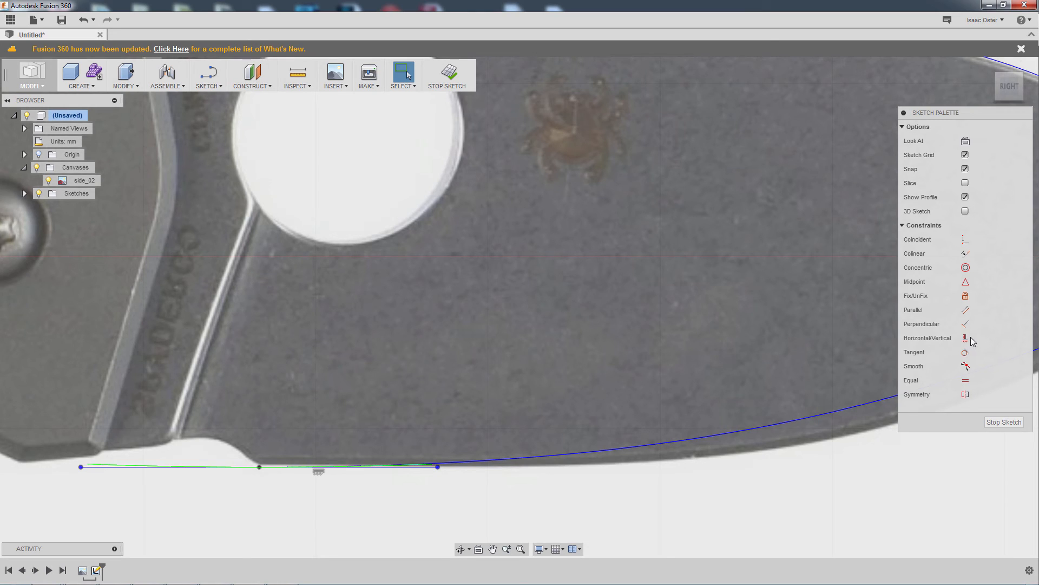
mouse_move(358, 498)
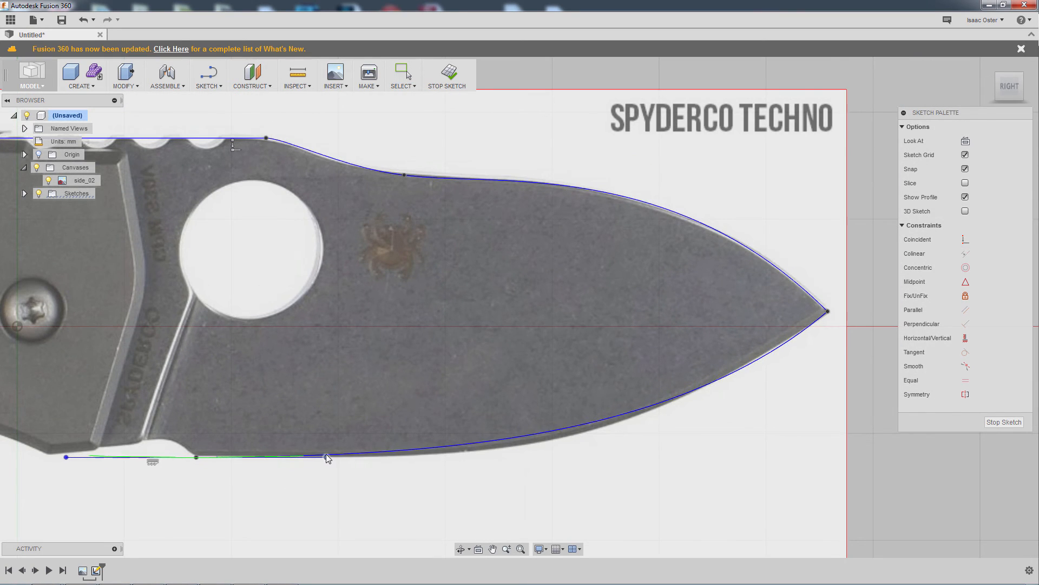
left_click(828, 312)
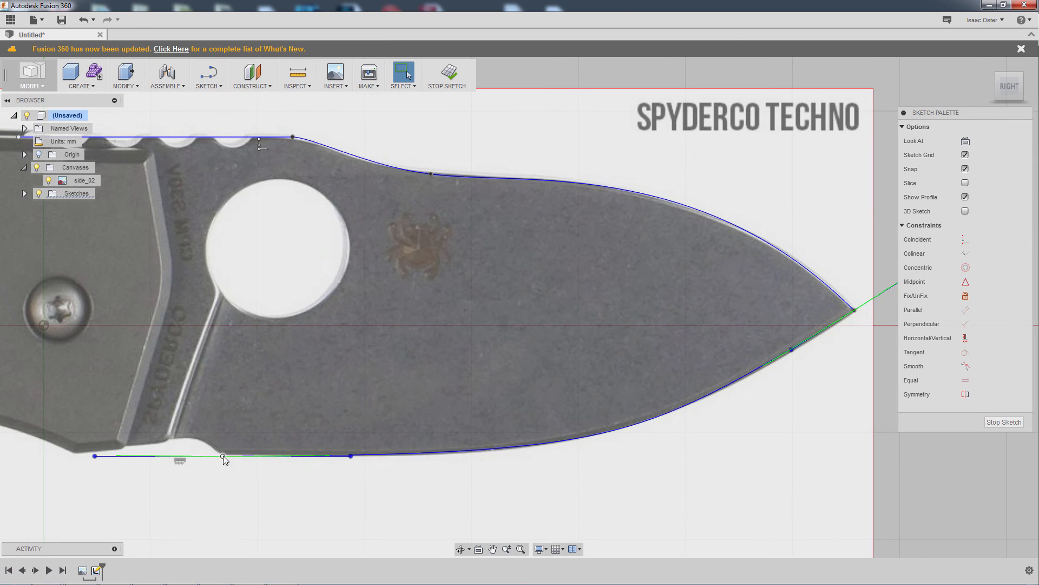
mouse_move(399, 143)
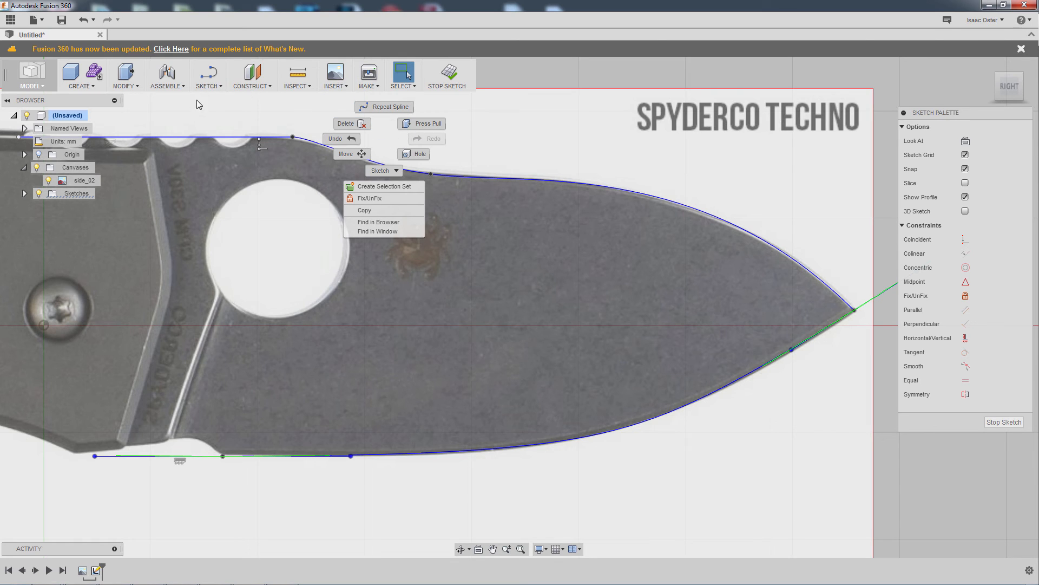
Join the spine start to the edge's flat run so the profile closes
left_click(206, 76)
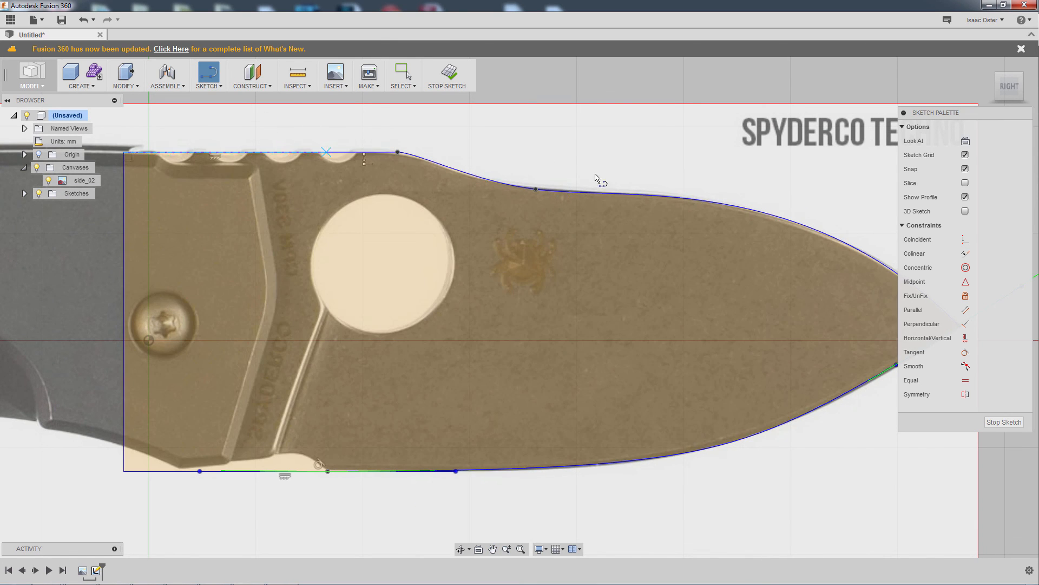
mouse_move(240, 466)
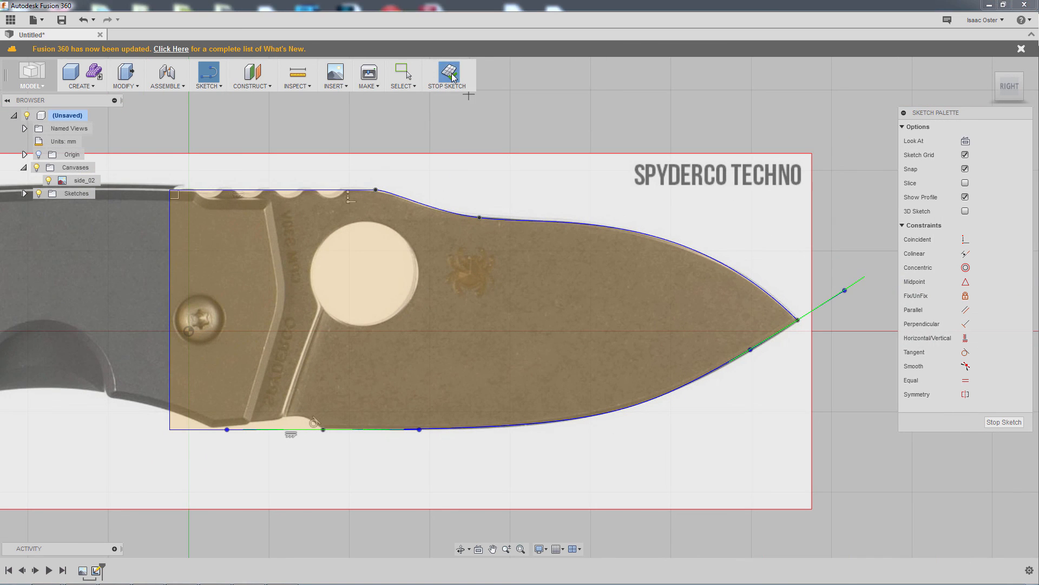
Finish the sketch and extrude the blade profile symmetrically with distance 4.5/2 as a new body
left_click(447, 75)
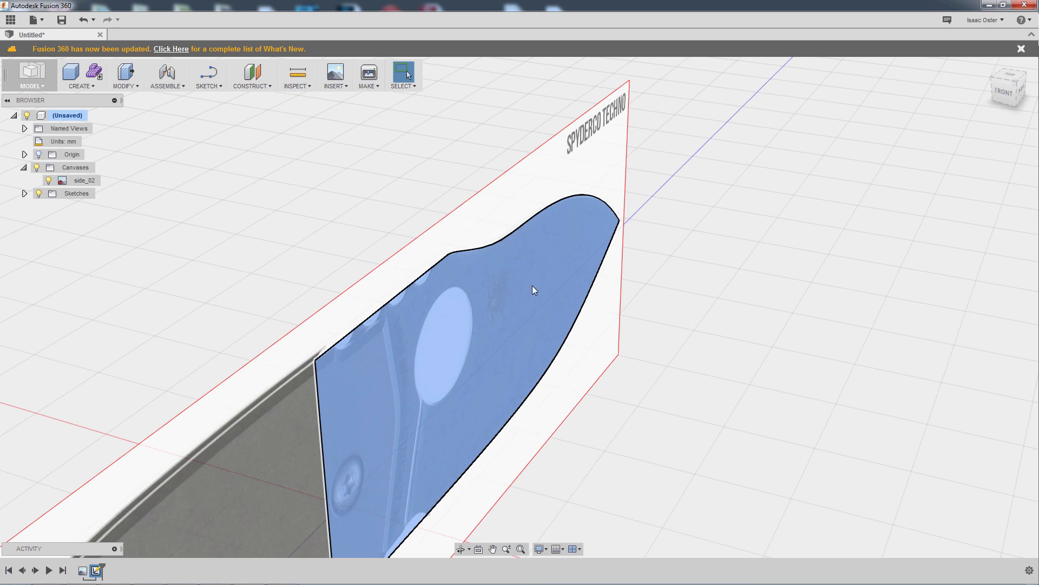
left_click(81, 75)
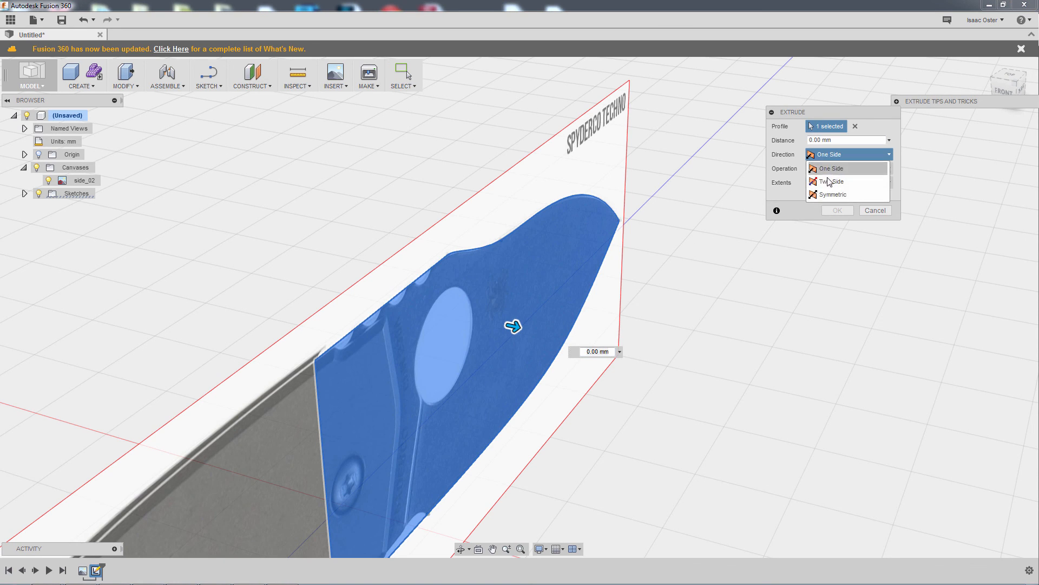
left_click(833, 194)
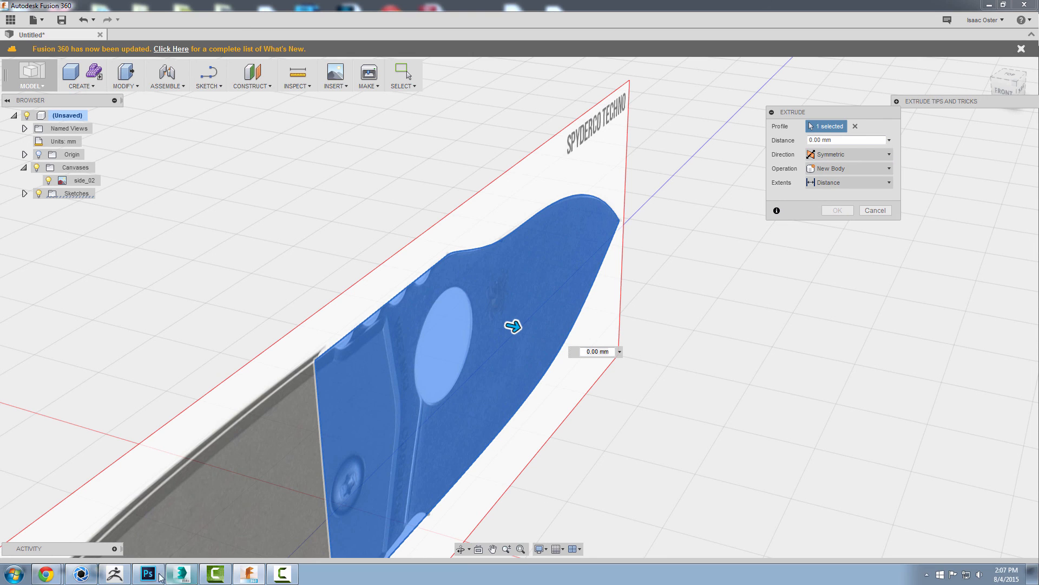
left_click(149, 574)
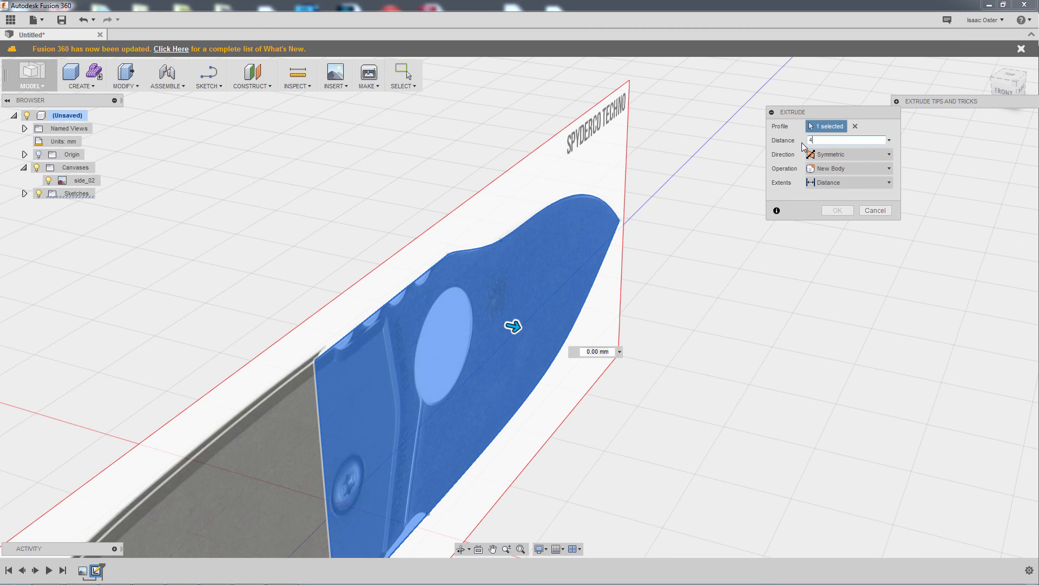
type("4.5/2")
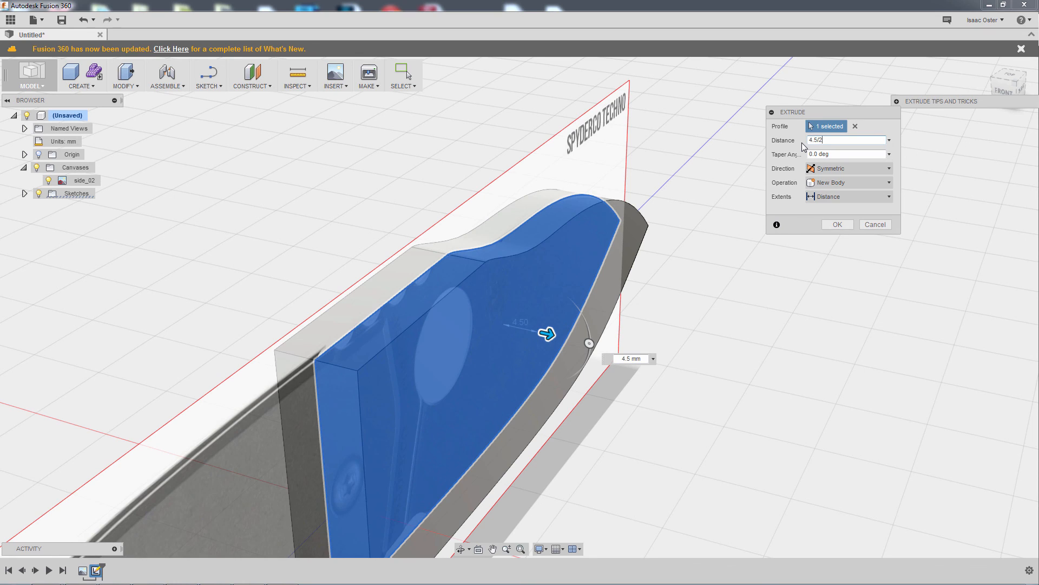